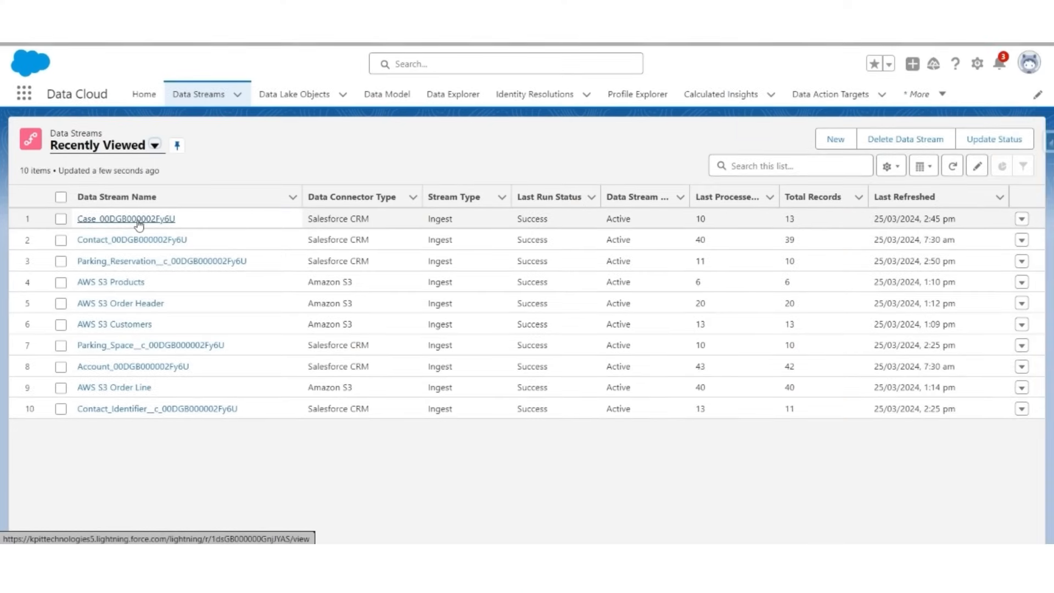
- Open the Case_00DGB000002Fy6U data stream's detail page
click(127, 219)
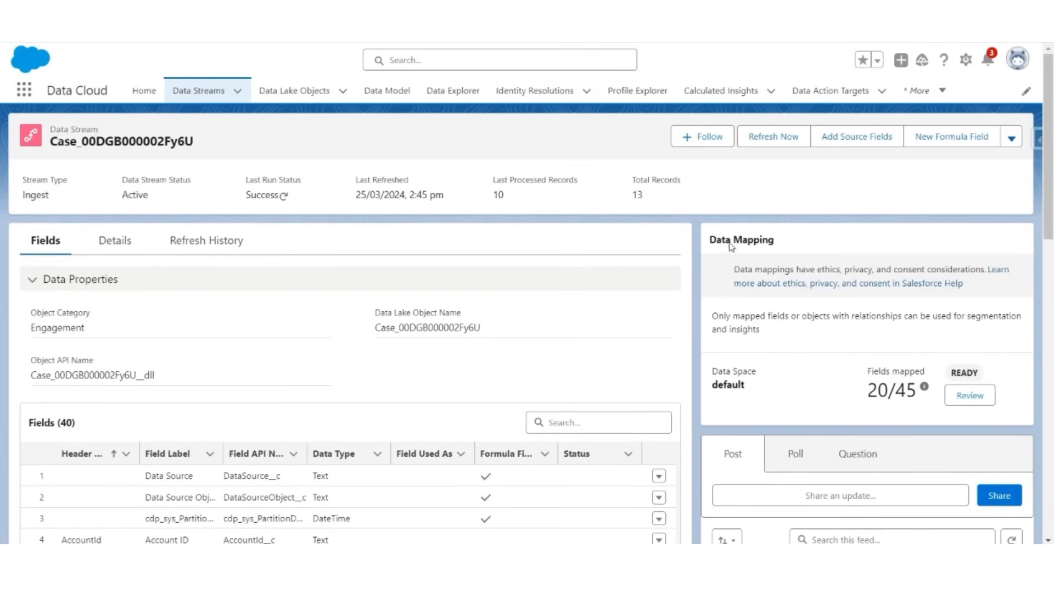
mouse_move(724, 345)
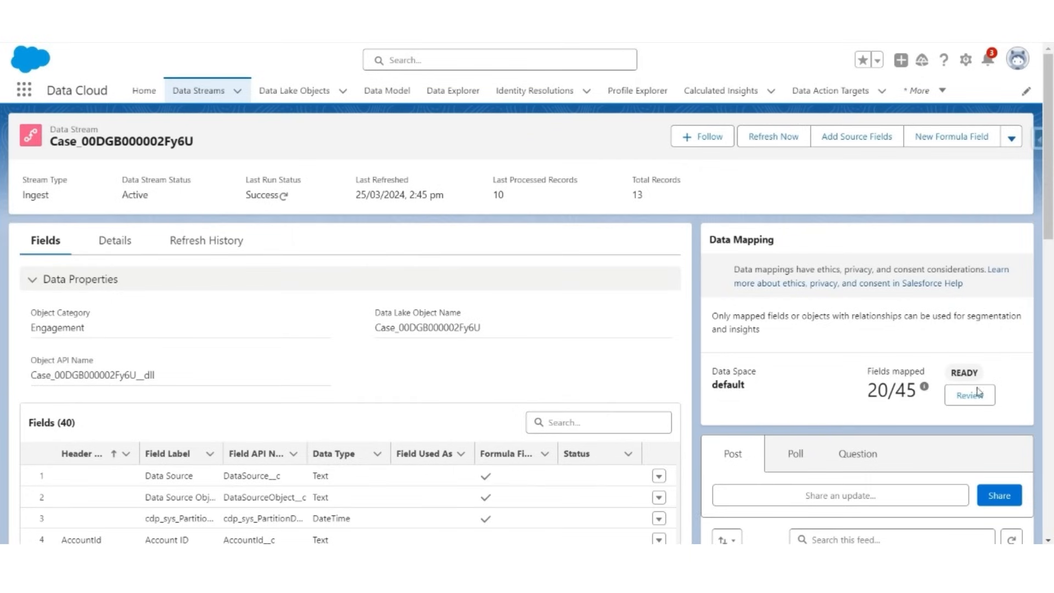
- Review the Case stream's field mapping canvas down to the unmapped fields
click(968, 394)
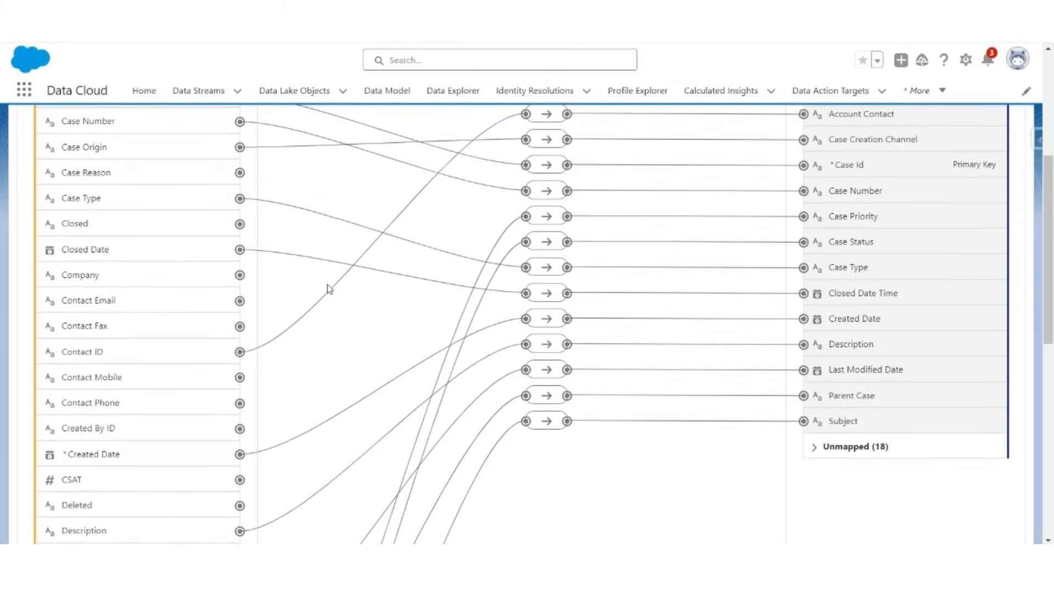
scroll(down, 3)
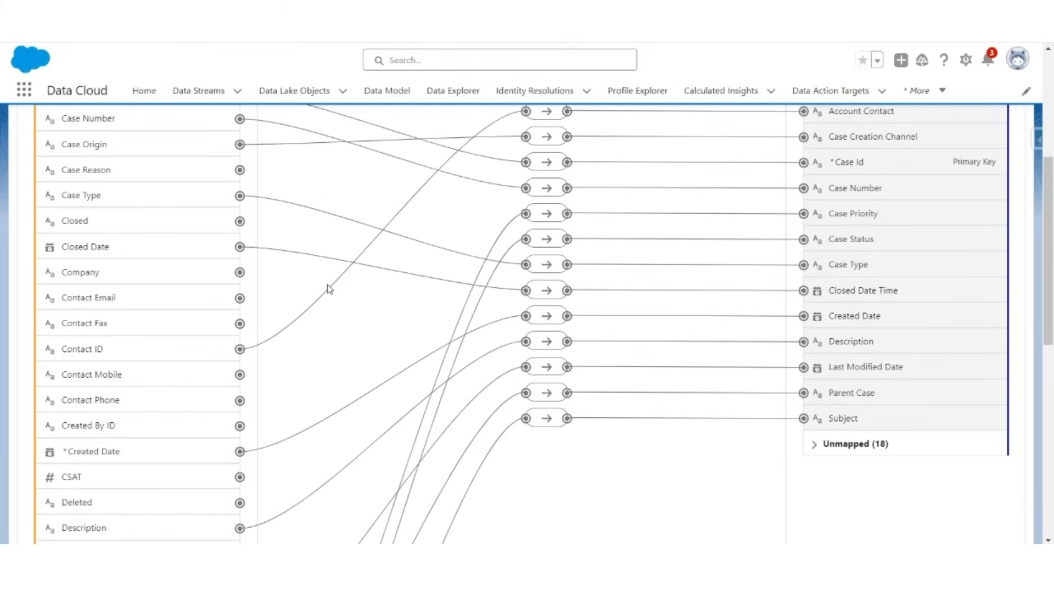
scroll(down, 3)
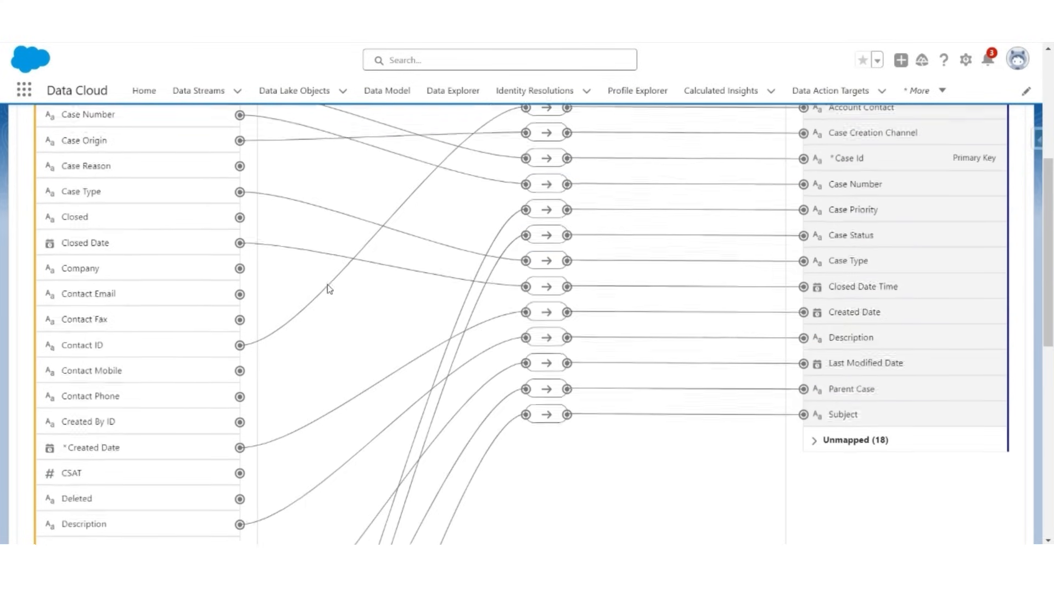
scroll(down, 3)
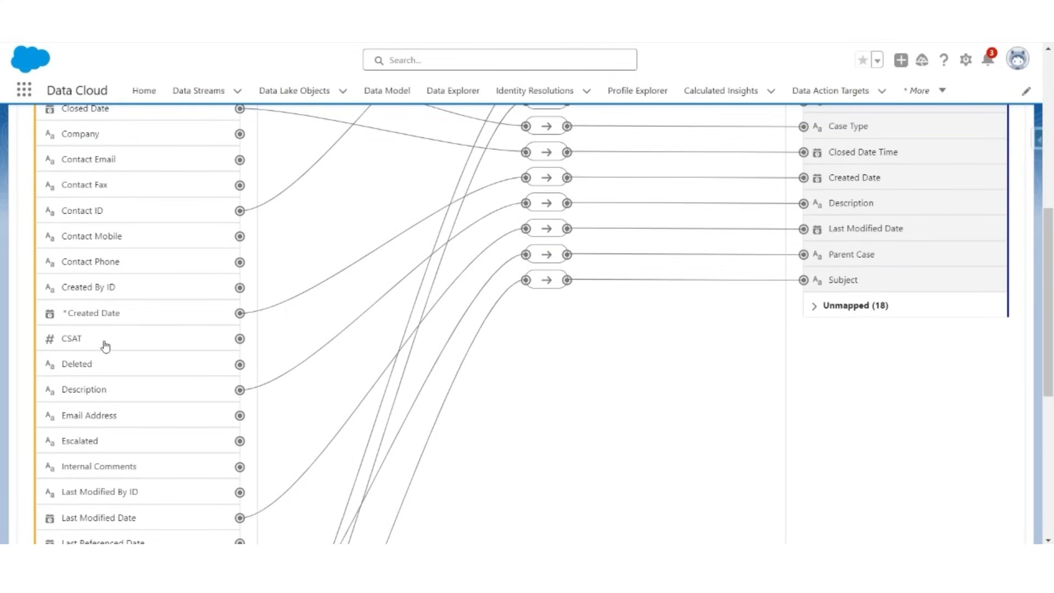
scroll(down, 3)
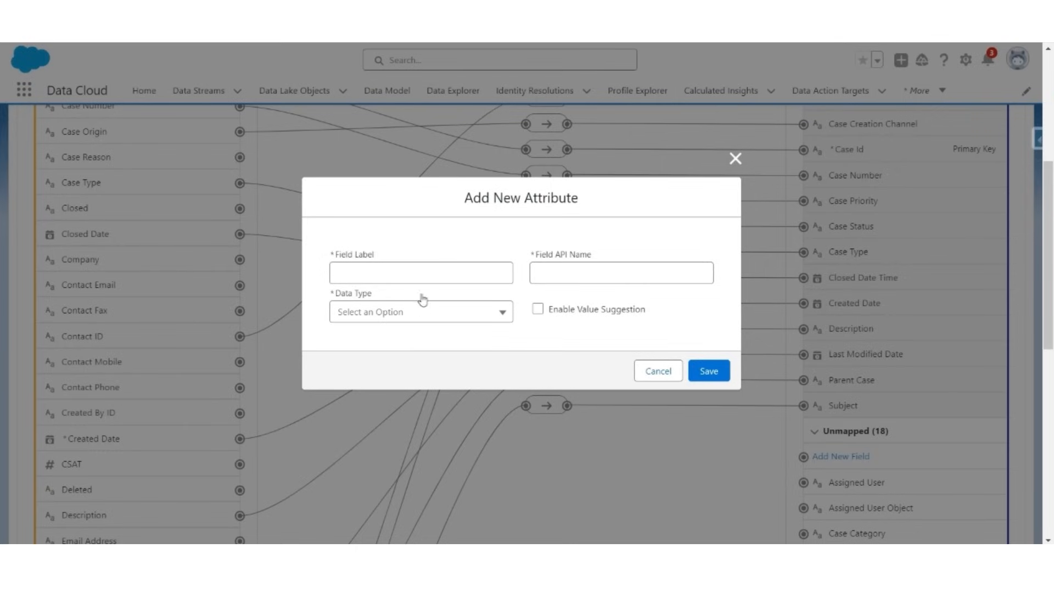
- Save a new Case attribute labelled CSAT with Number data type
text(CSAT)
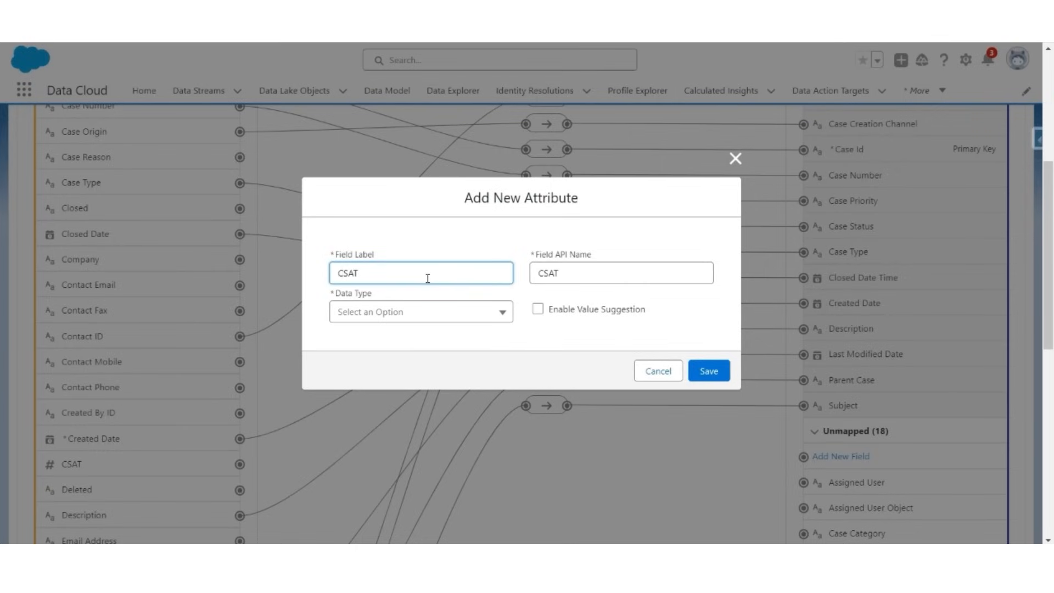
mouse_move(522, 270)
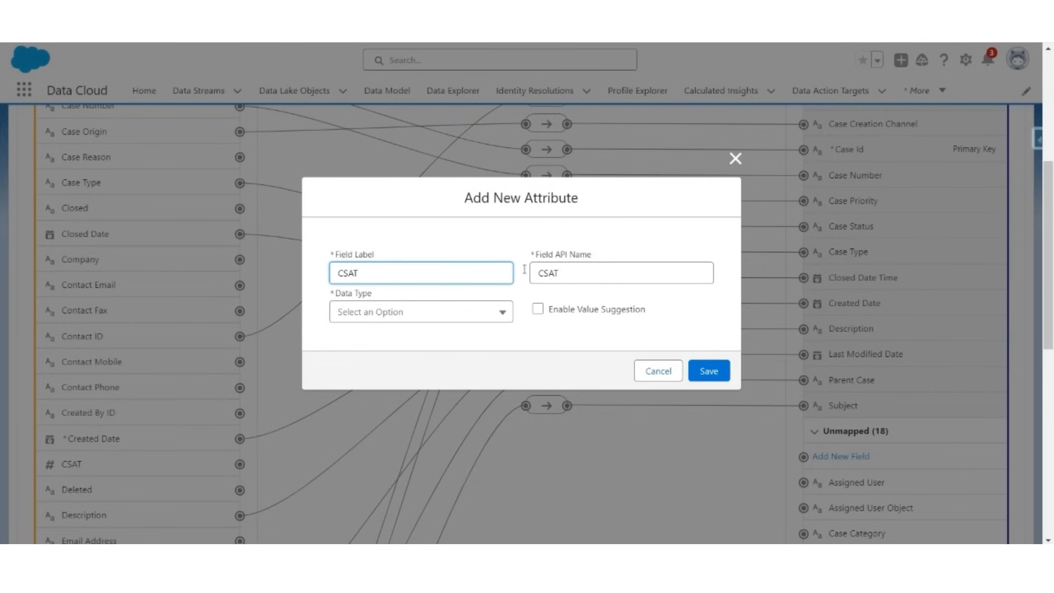
click(420, 312)
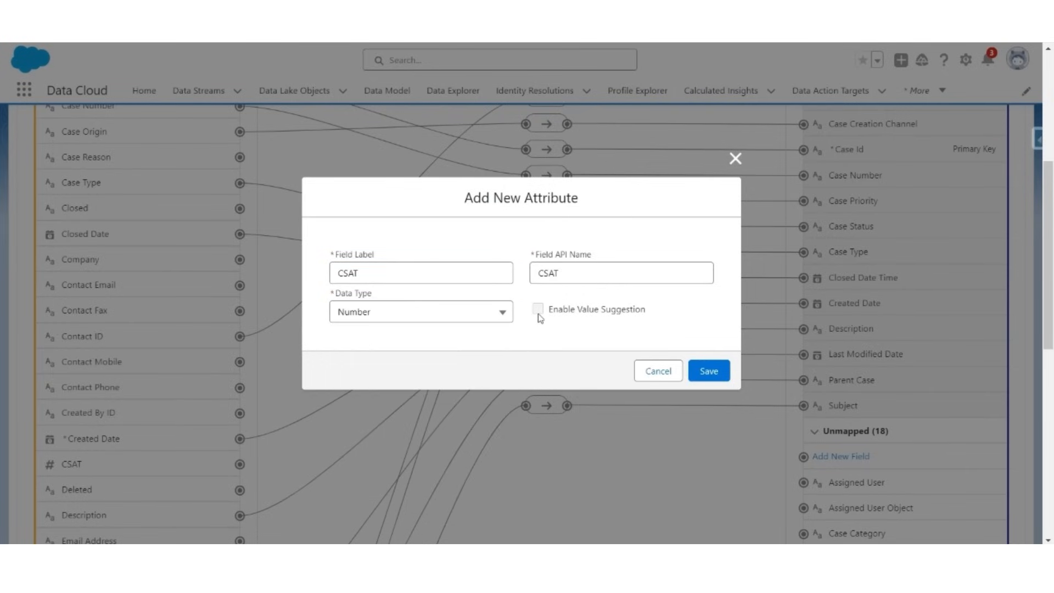
click(707, 371)
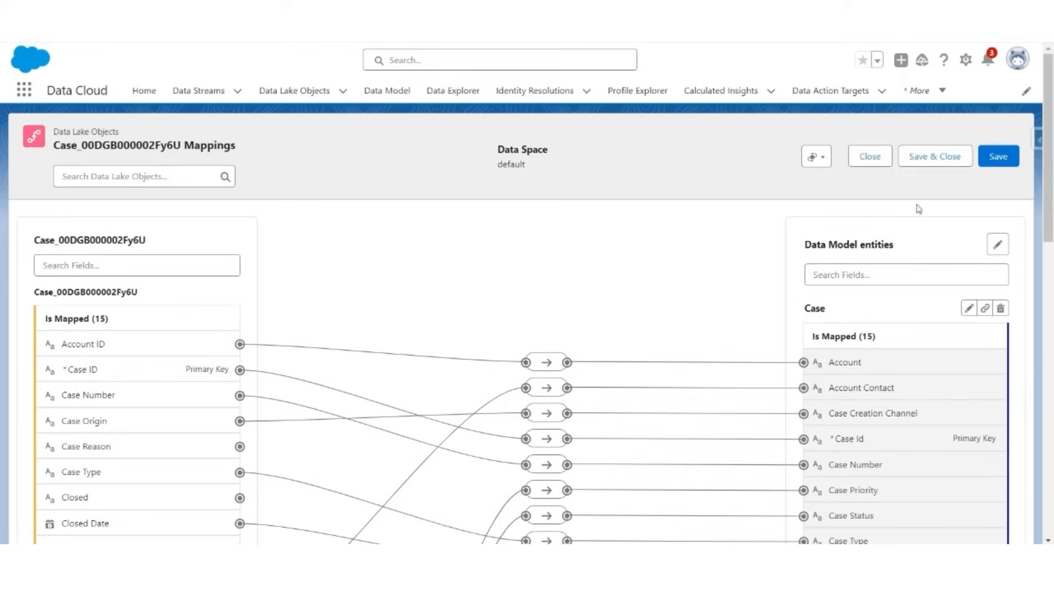
- Save a new Case attribute labelled Sub Type with Text data type and value suggestion
scroll(down, 3)
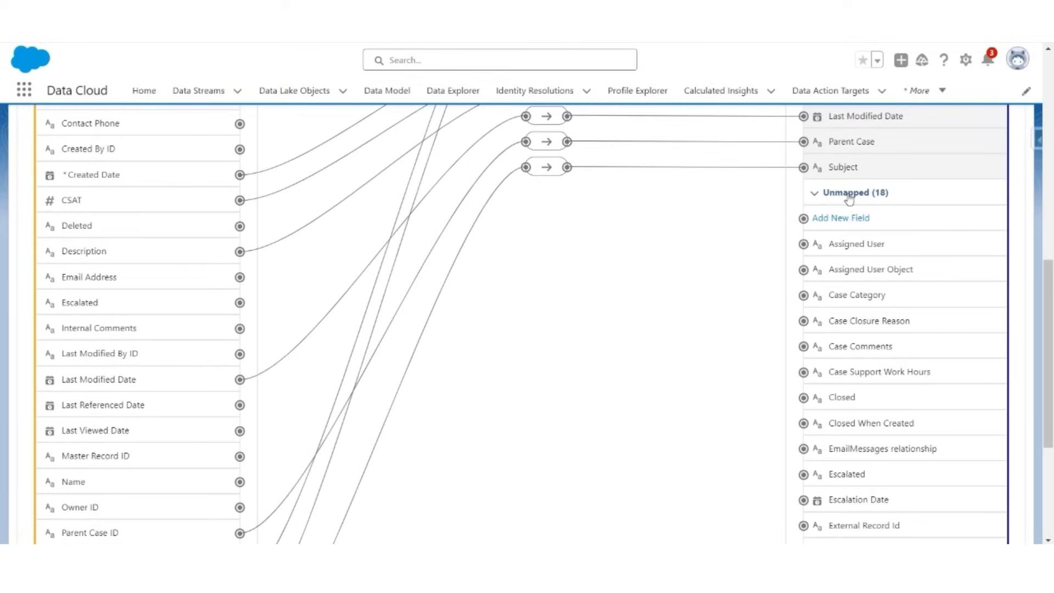
click(840, 217)
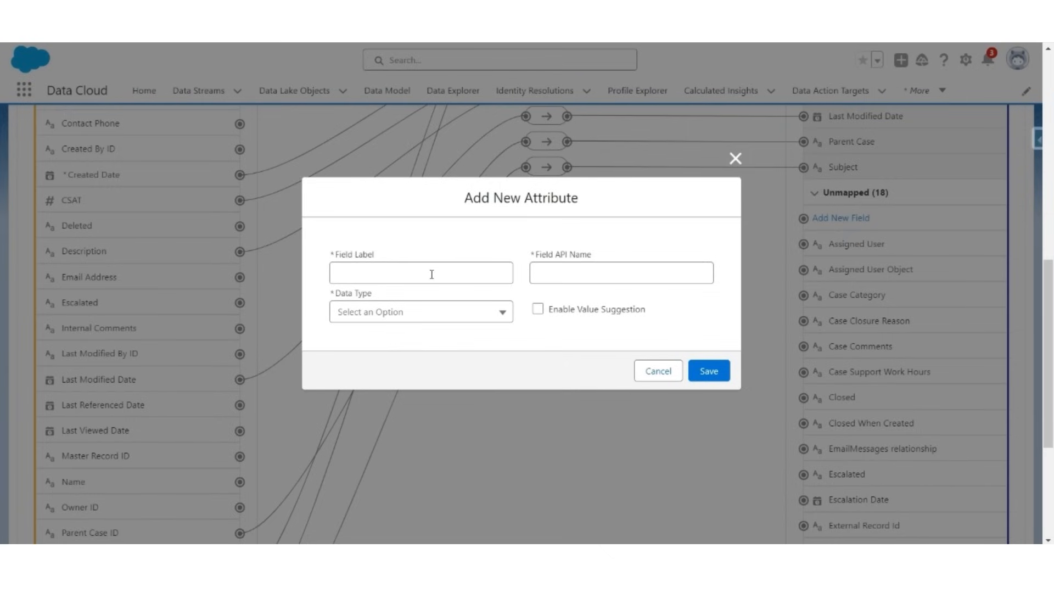
text(Sub Ty)
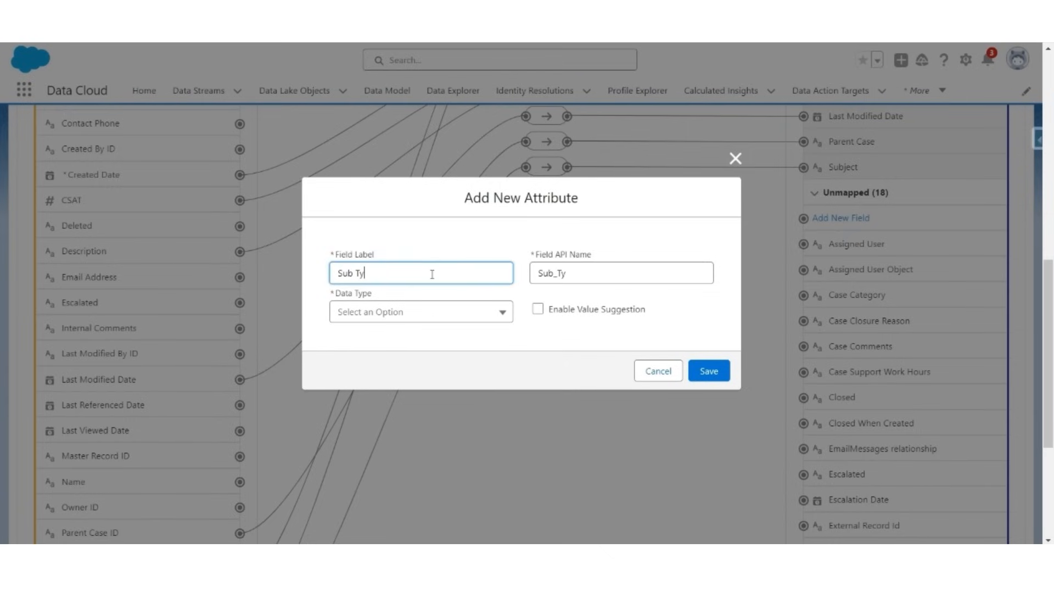
click(422, 311)
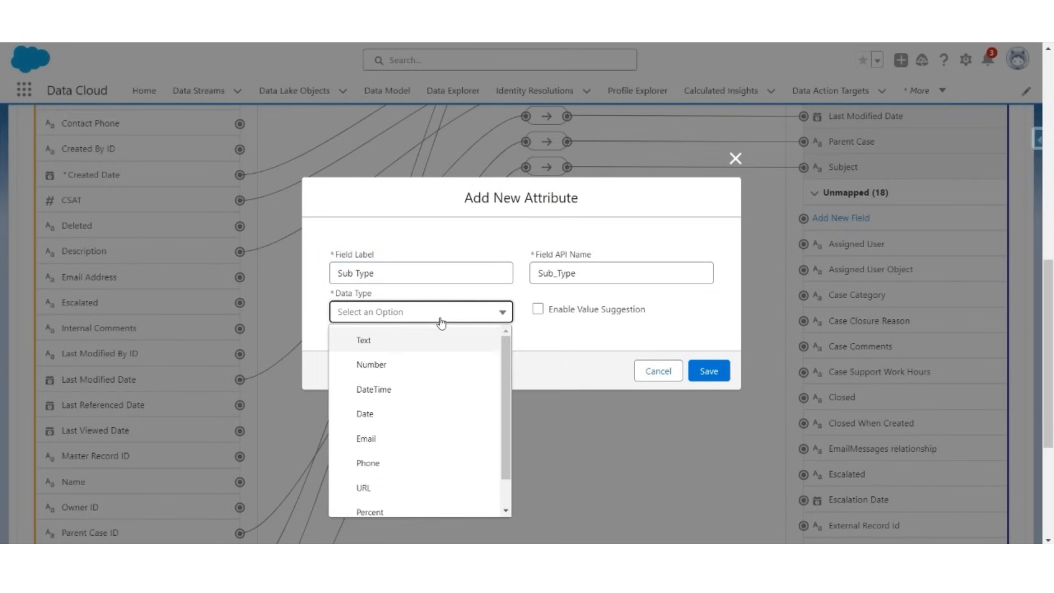
mouse_move(406, 350)
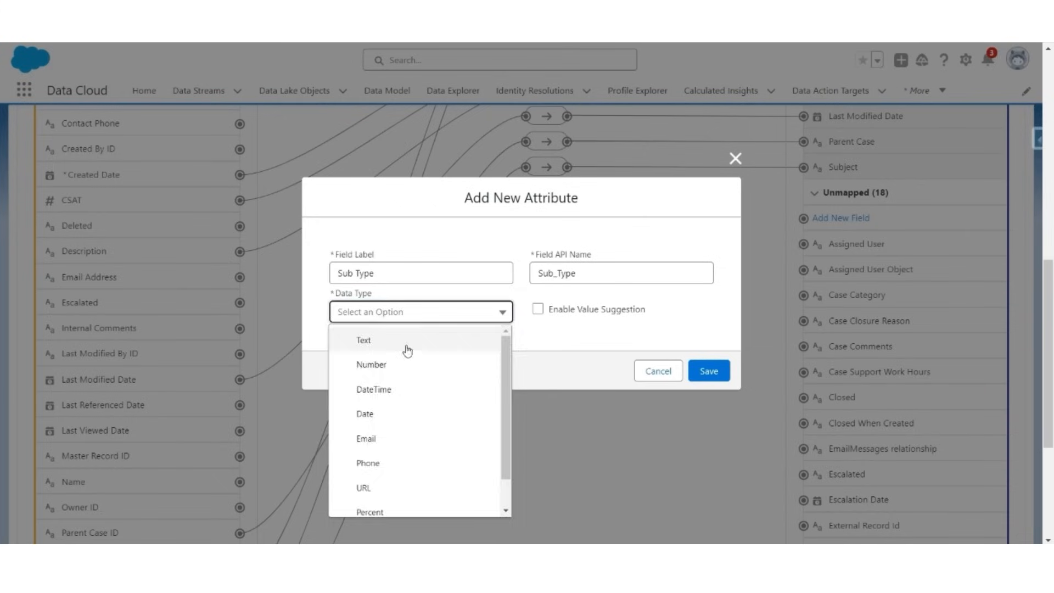
click(362, 340)
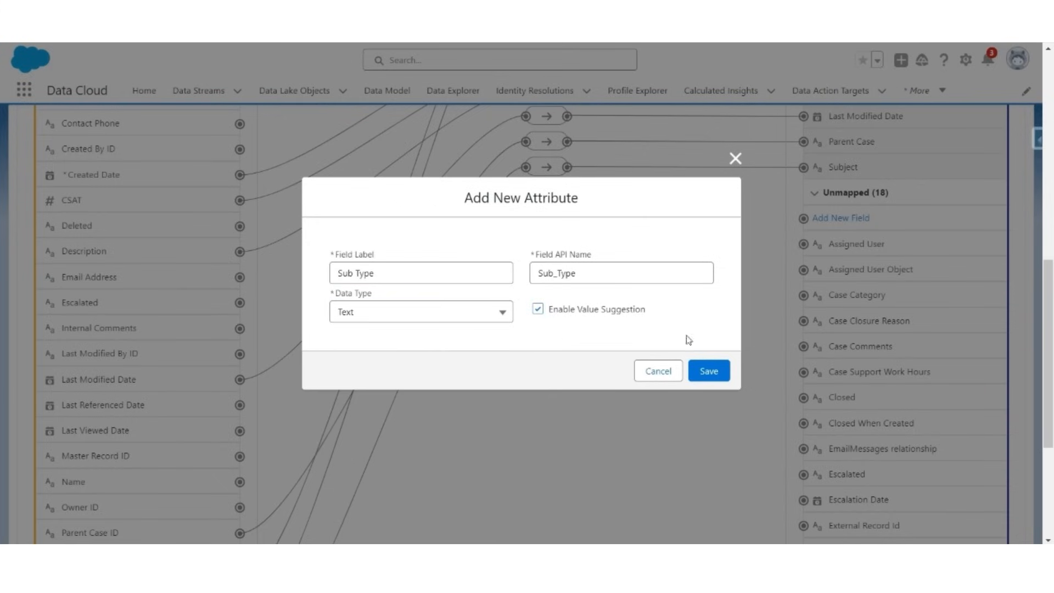
click(709, 371)
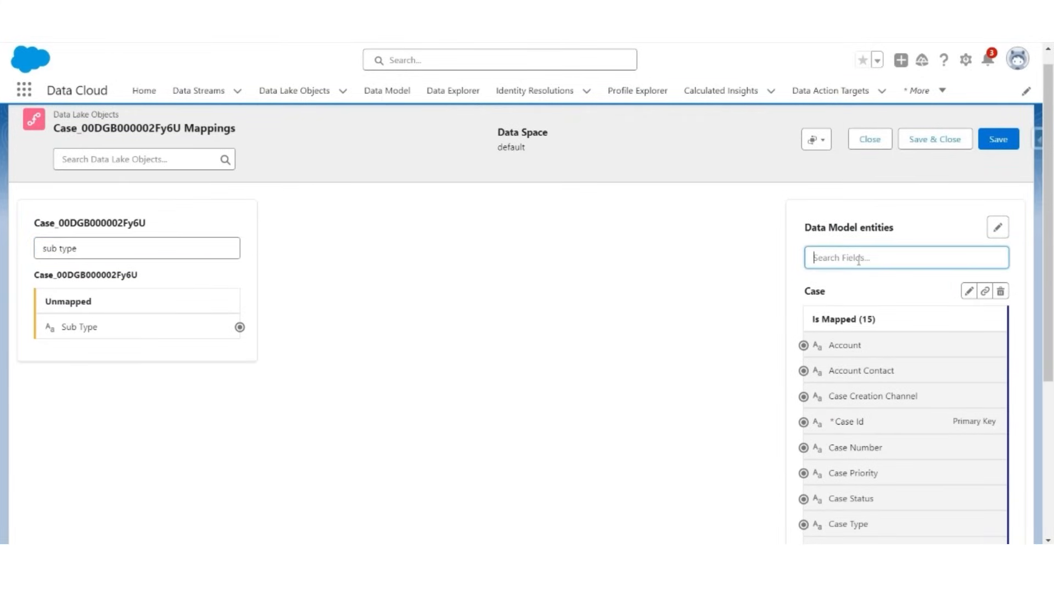
- Map source Sub Type to the Sub Type attribute and save the Case mappings
text(sub type)
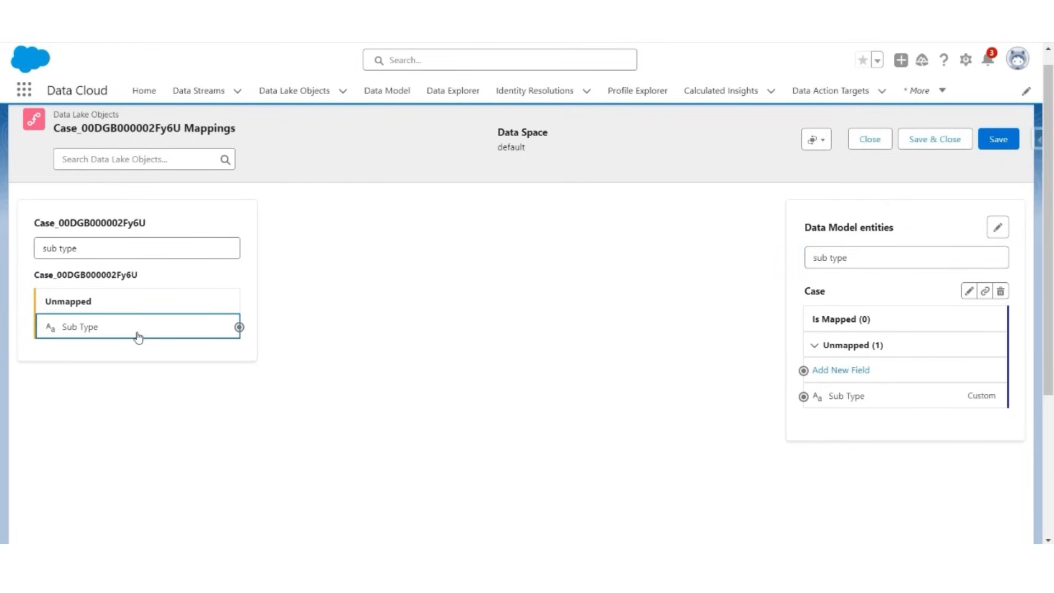
drag(239, 327, 802, 345)
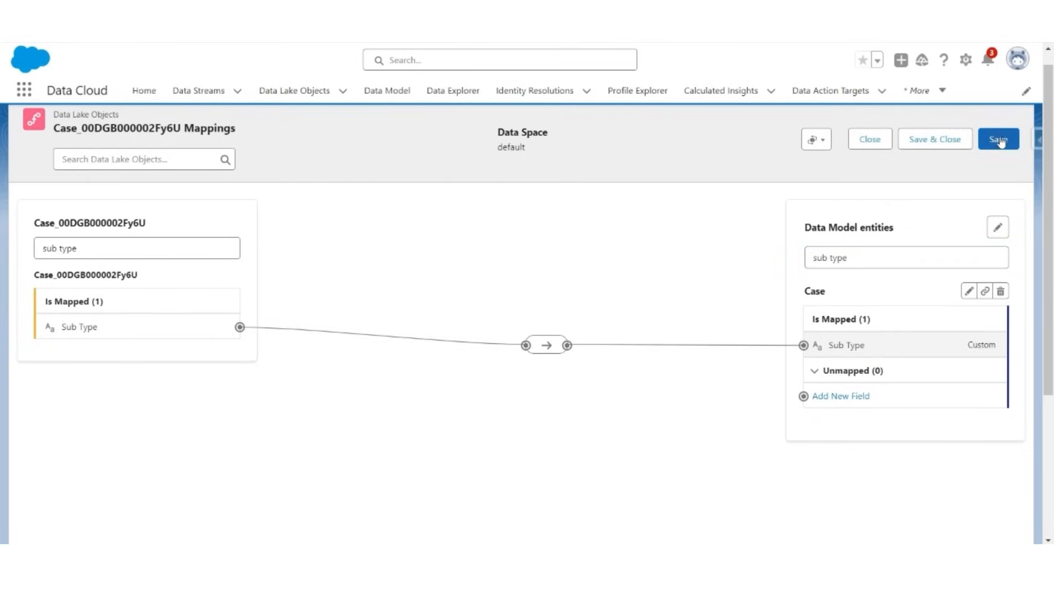
click(998, 140)
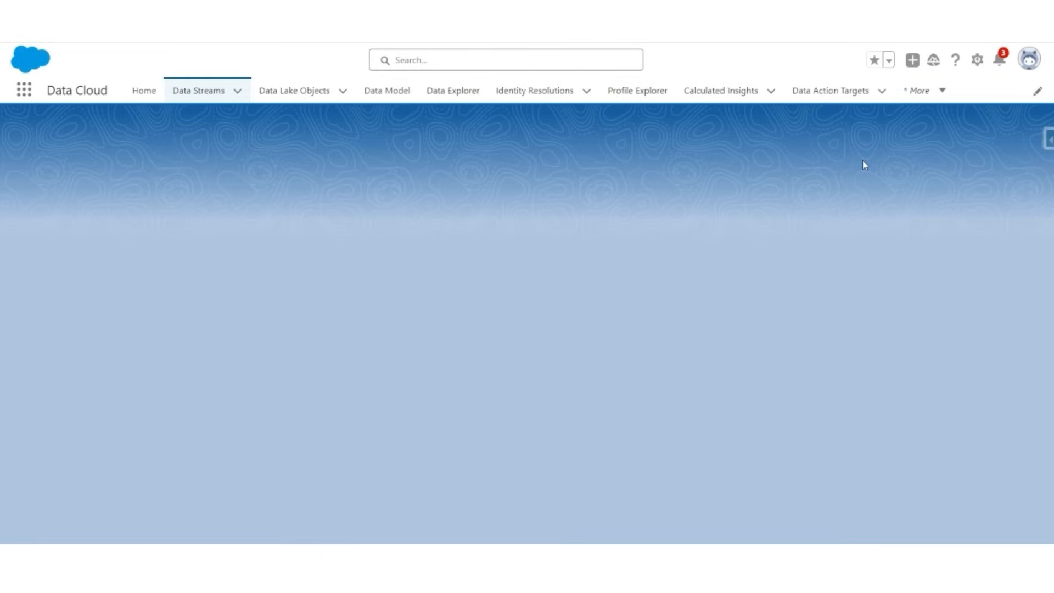
- Start data mapping for the Parking_Space__c data stream from the Data Streams list
click(198, 90)
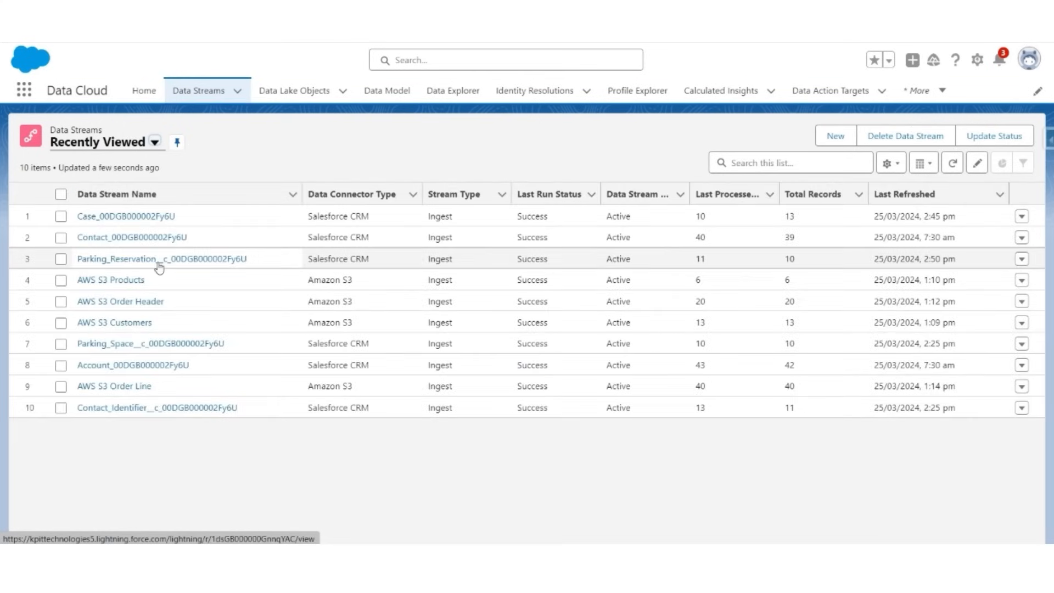
click(149, 343)
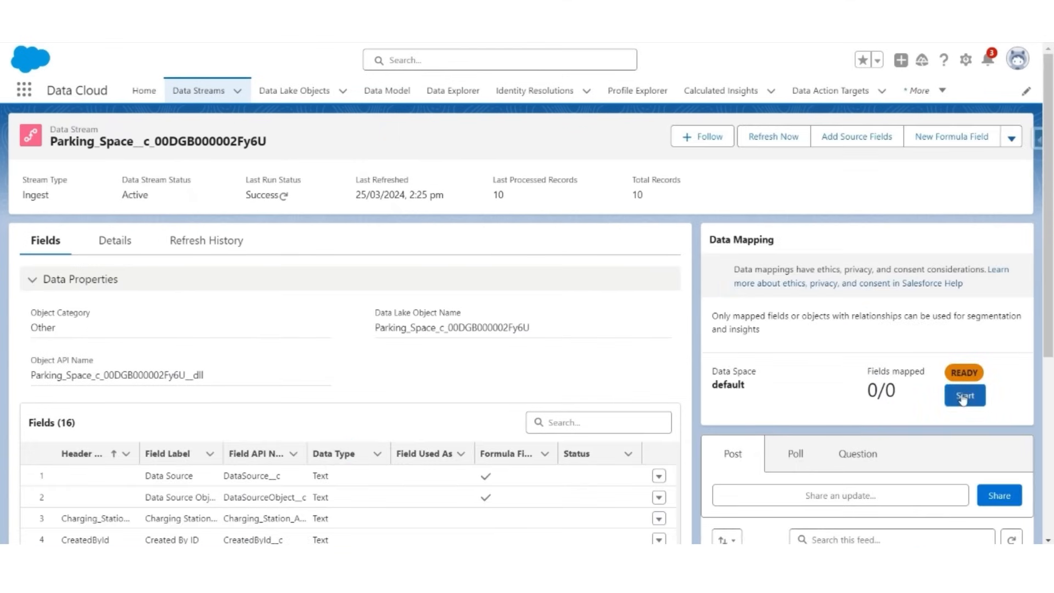
click(964, 394)
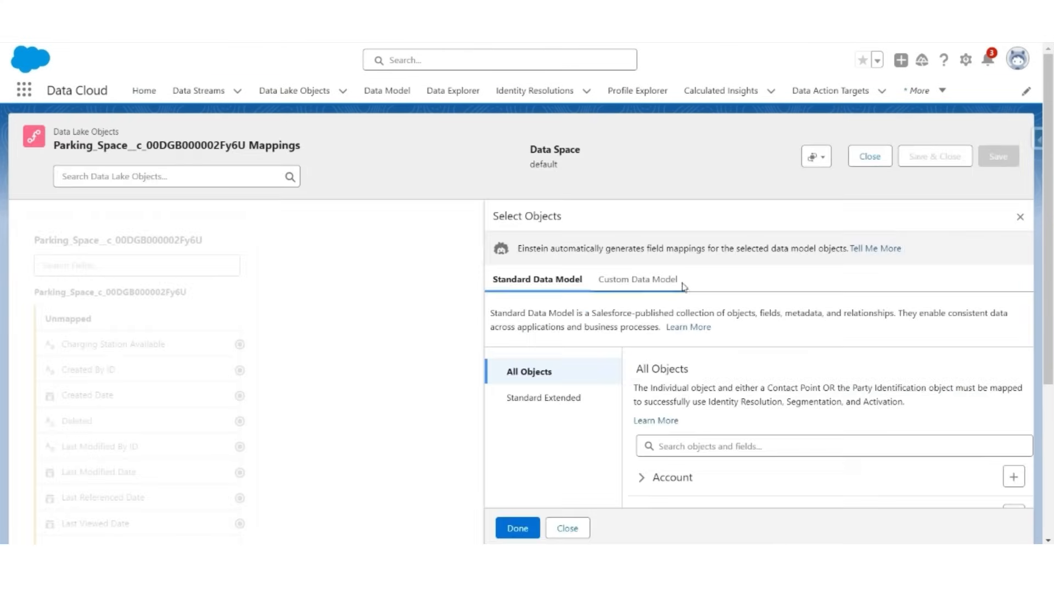
- Create a Parking Space custom object with all 14 fields mapped, save, and return to Data Streams
click(637, 279)
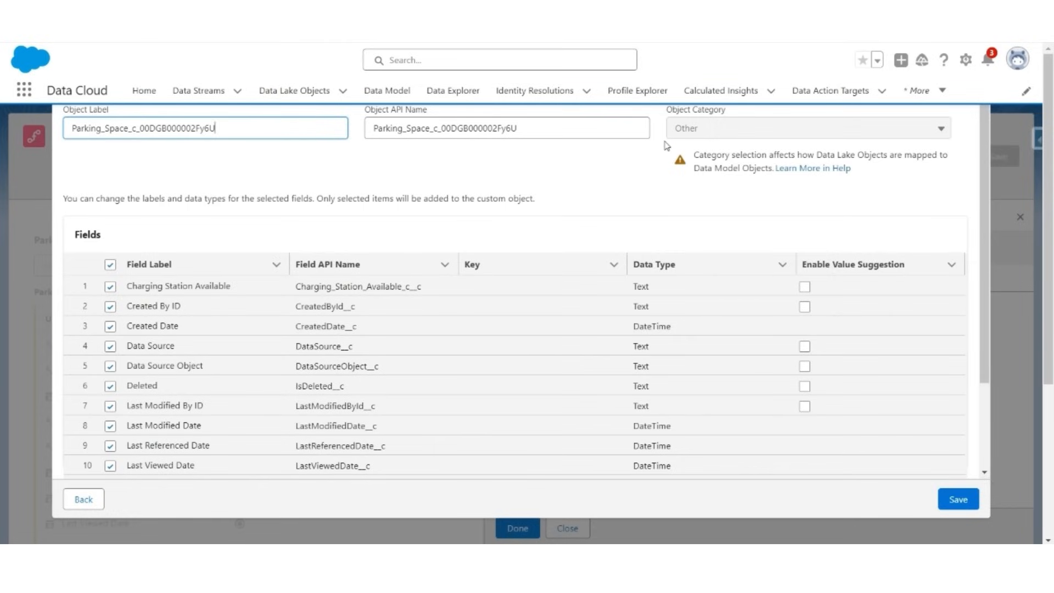
mouse_move(720, 218)
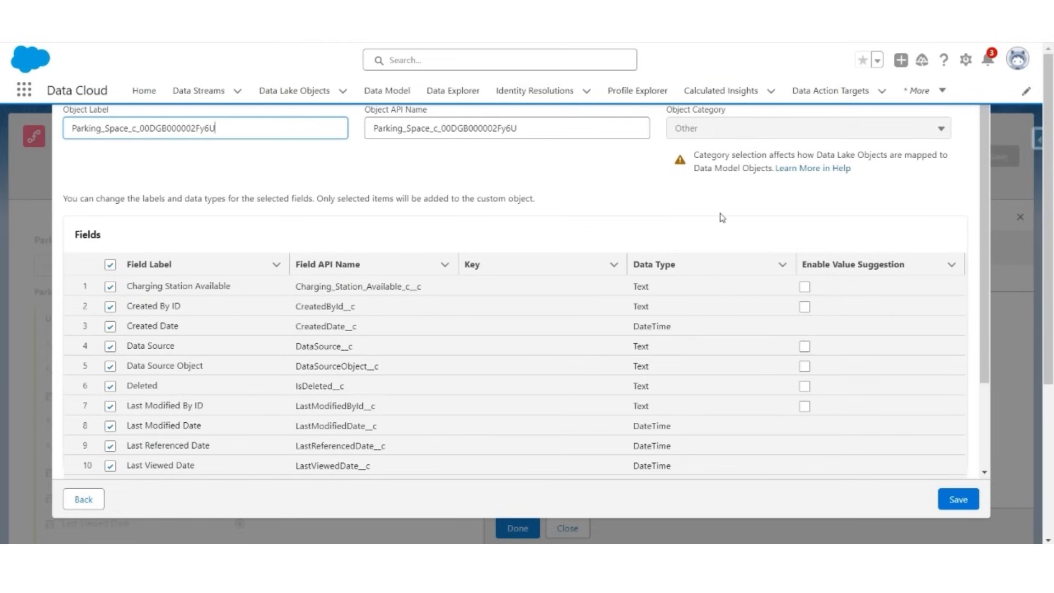
mouse_move(313, 369)
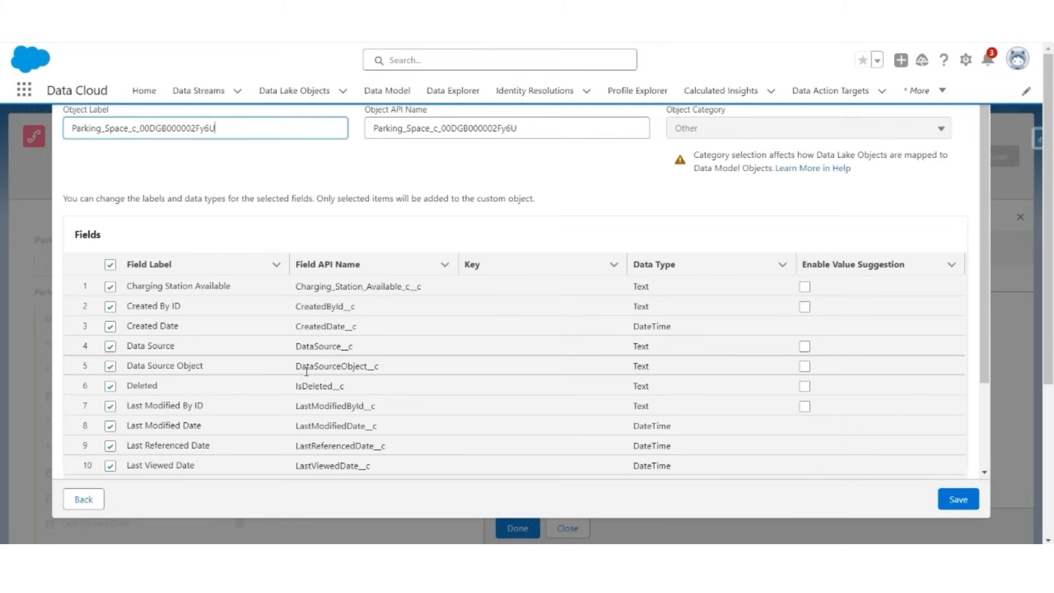
click(959, 499)
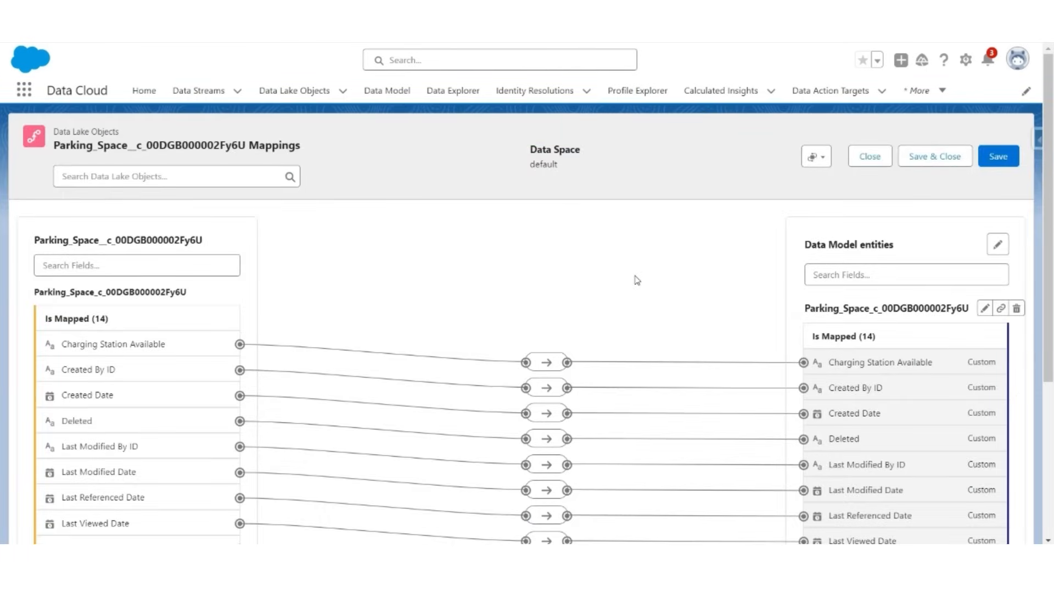
scroll(down, 3)
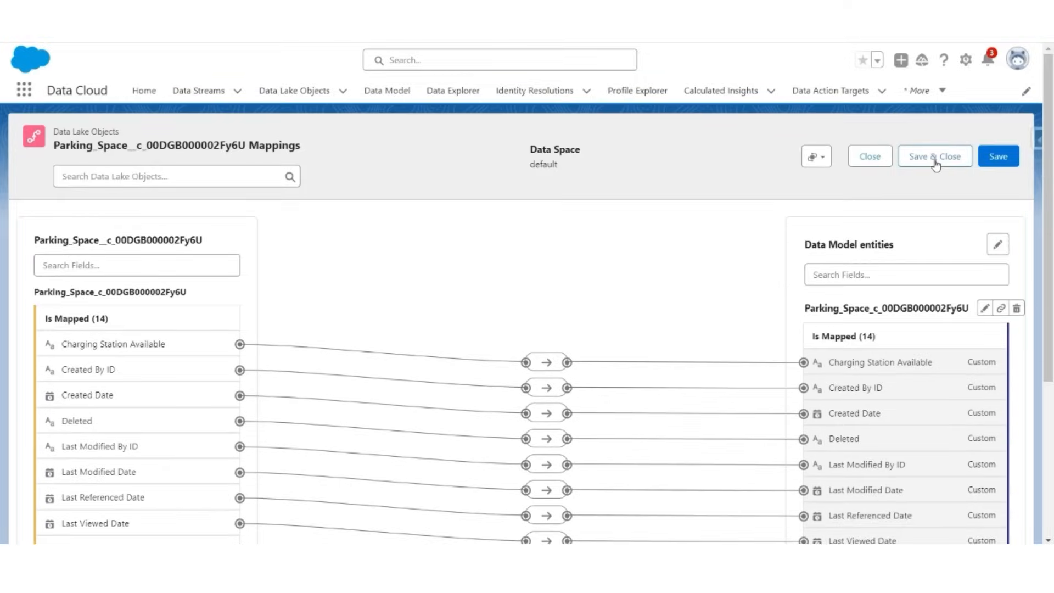
click(935, 156)
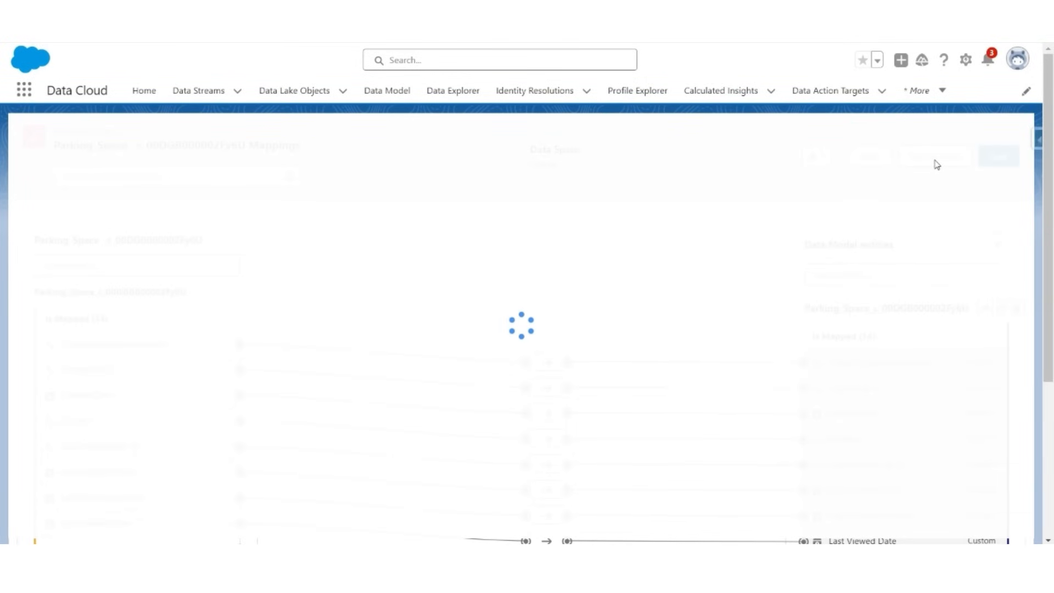
click(197, 90)
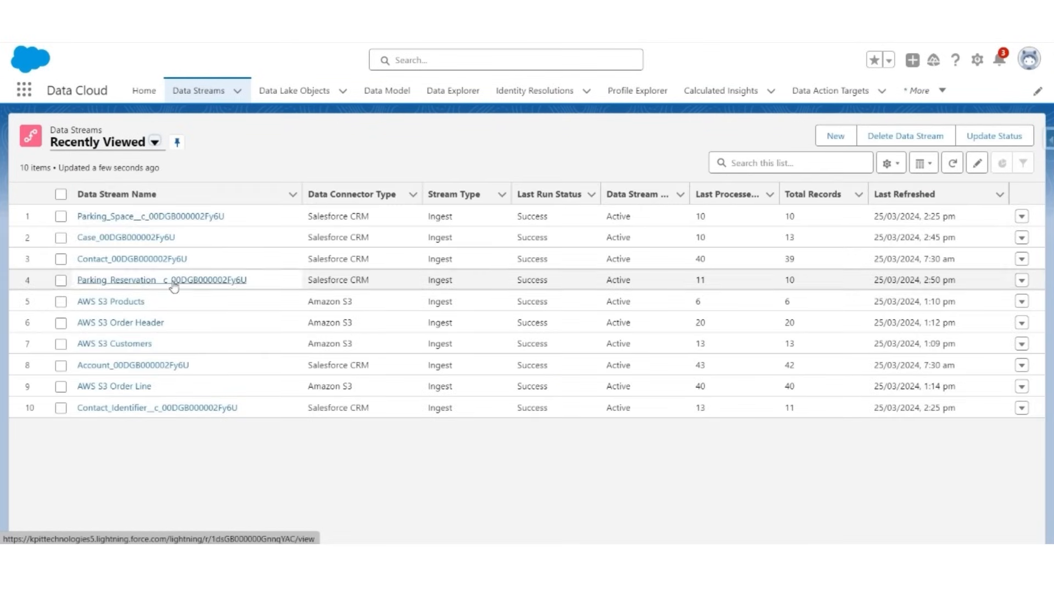
- Start data mapping for the Parking_Reservation data stream
click(153, 280)
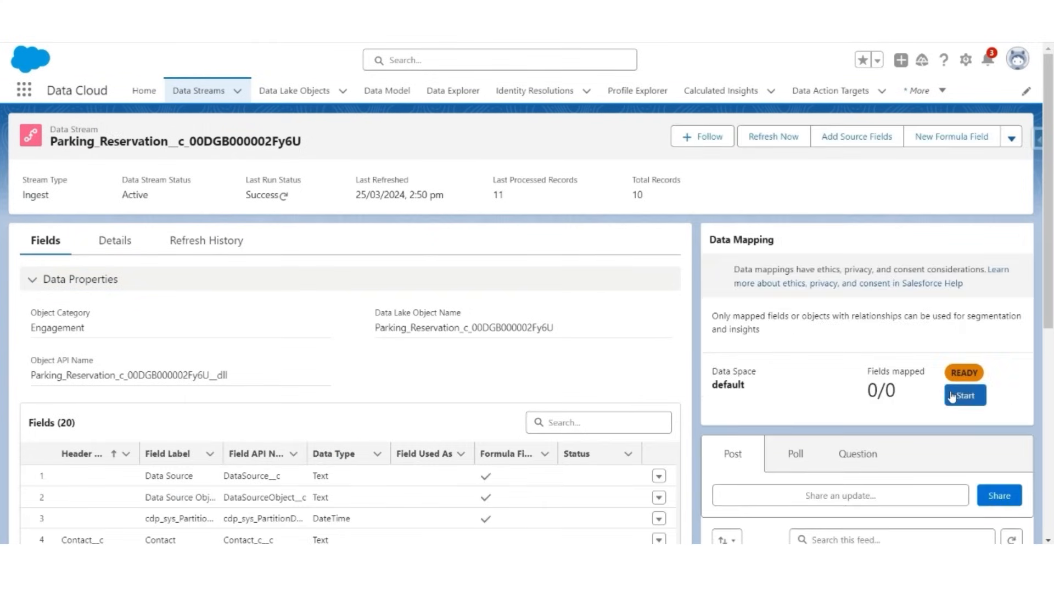
click(964, 394)
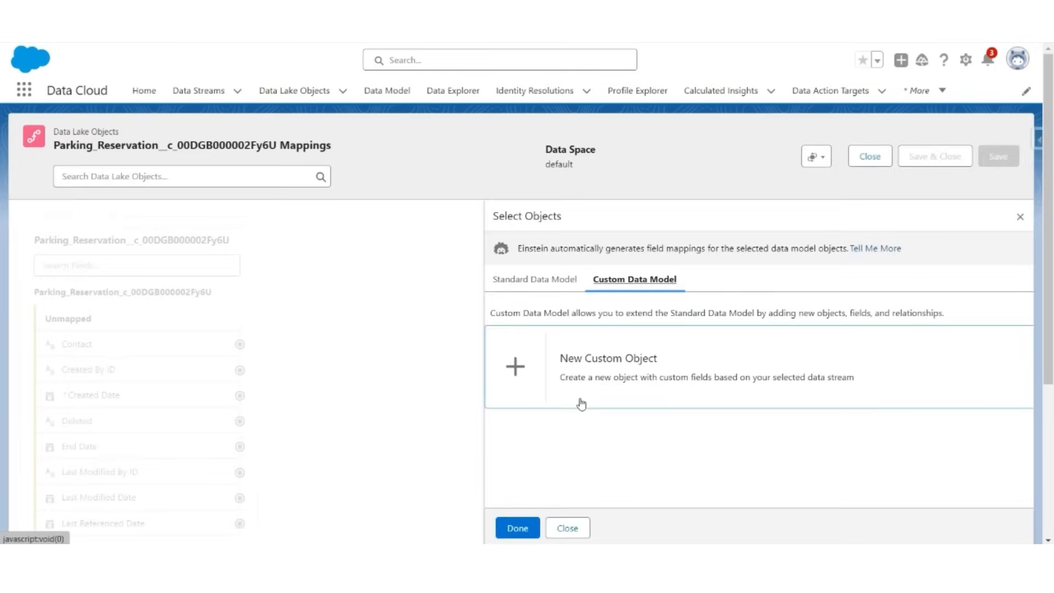
- Create a Parking Reservation custom object with all 17 fields mapped and save the mapping
click(608, 366)
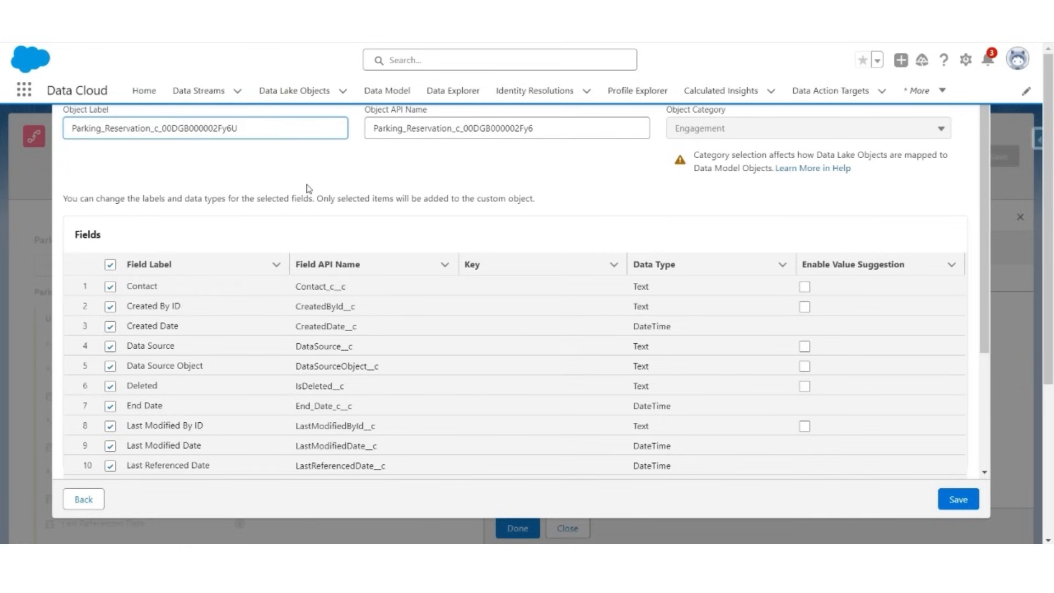
mouse_move(264, 167)
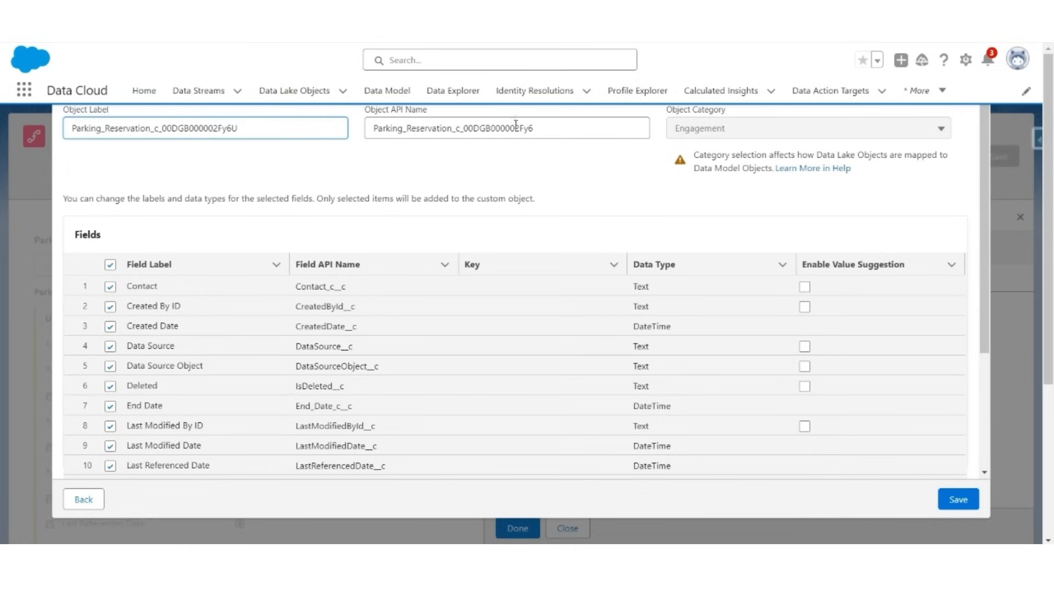
scroll(down, 3)
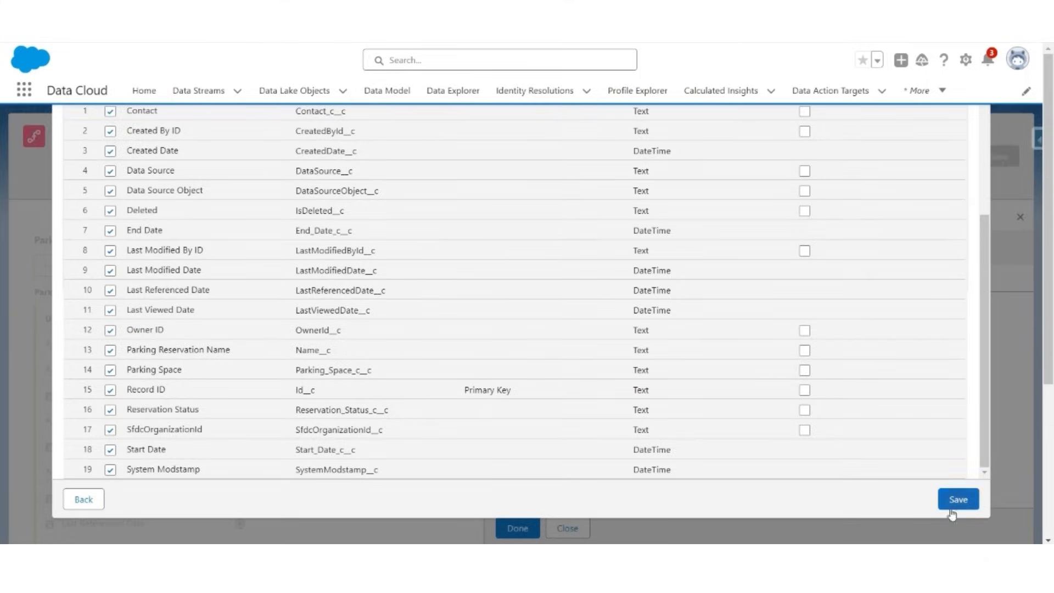
click(962, 499)
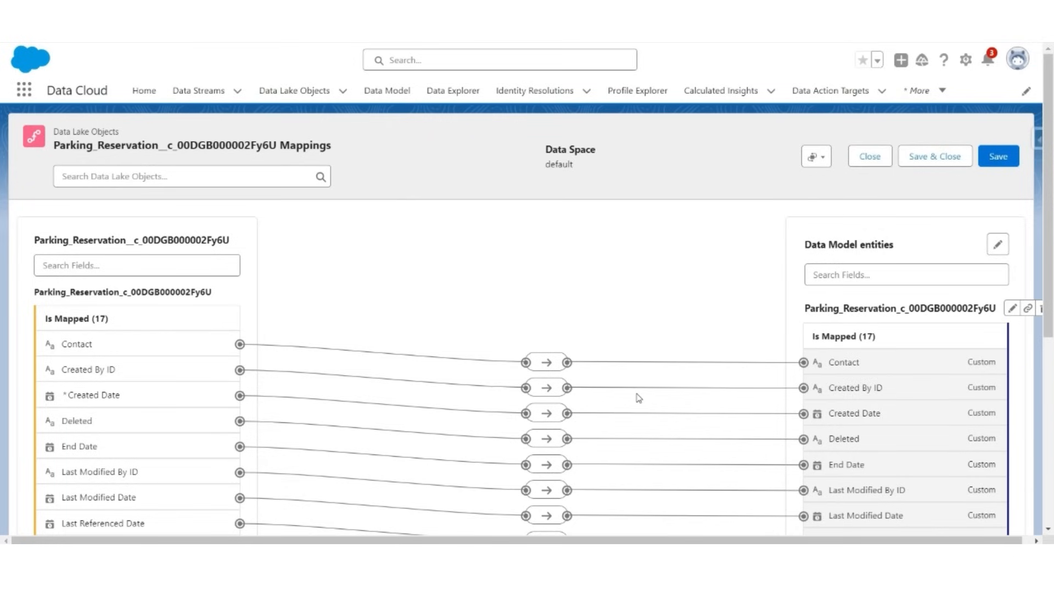
scroll(down, 3)
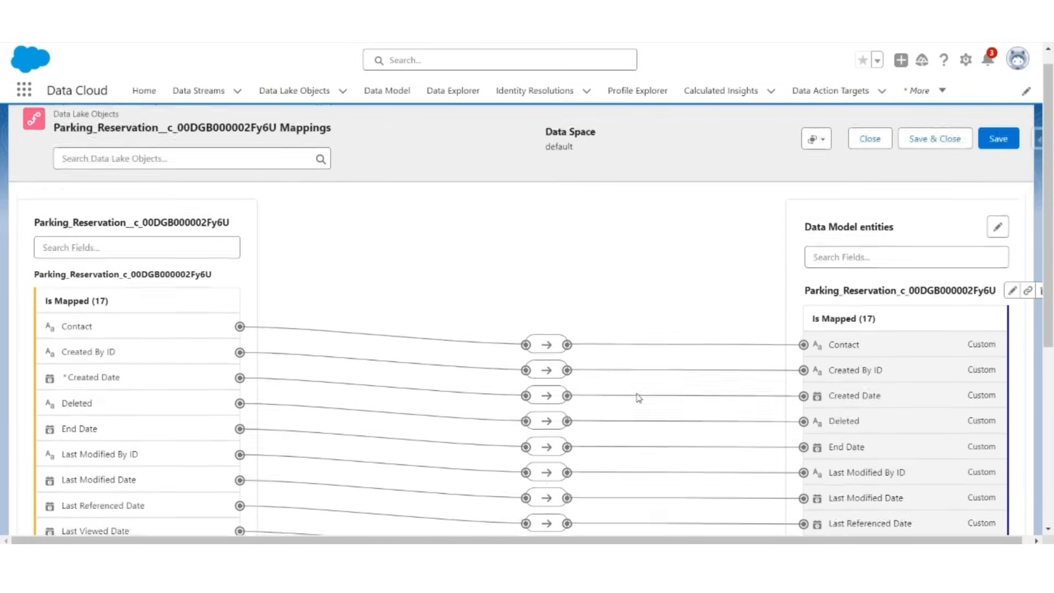
scroll(down, 3)
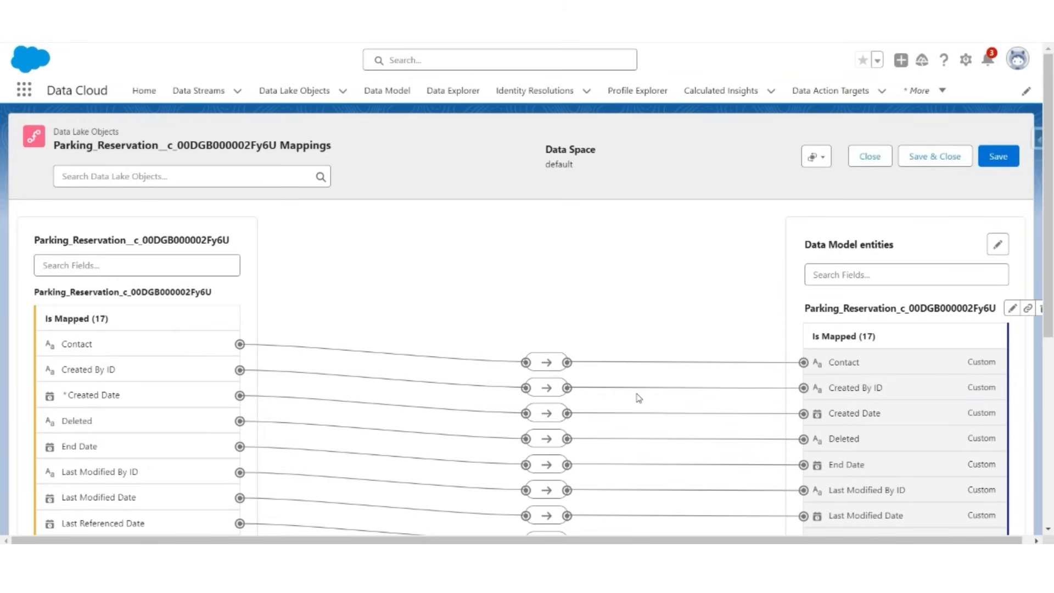
mouse_move(941, 159)
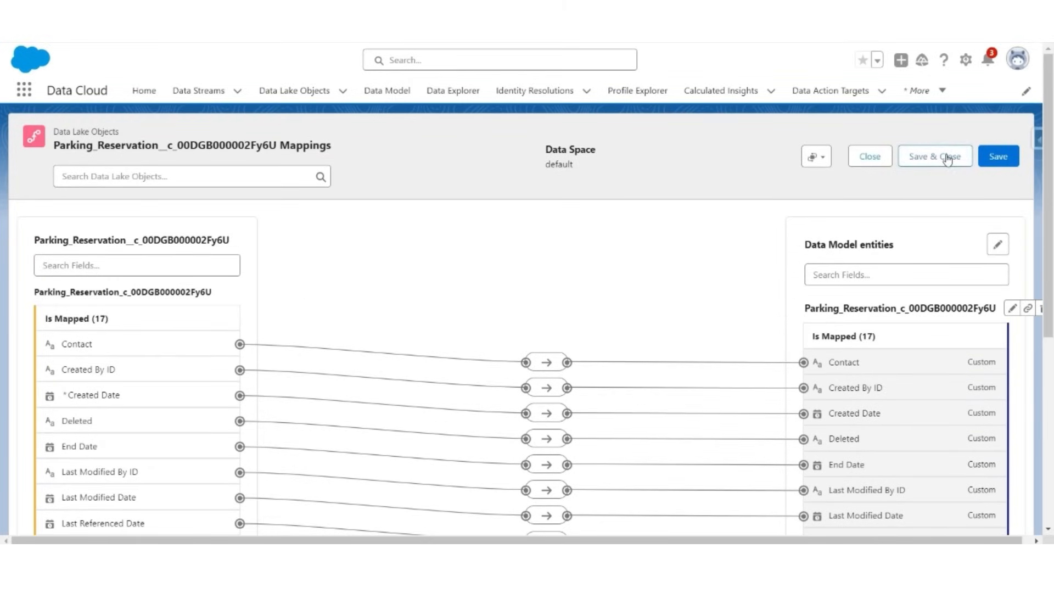
click(935, 155)
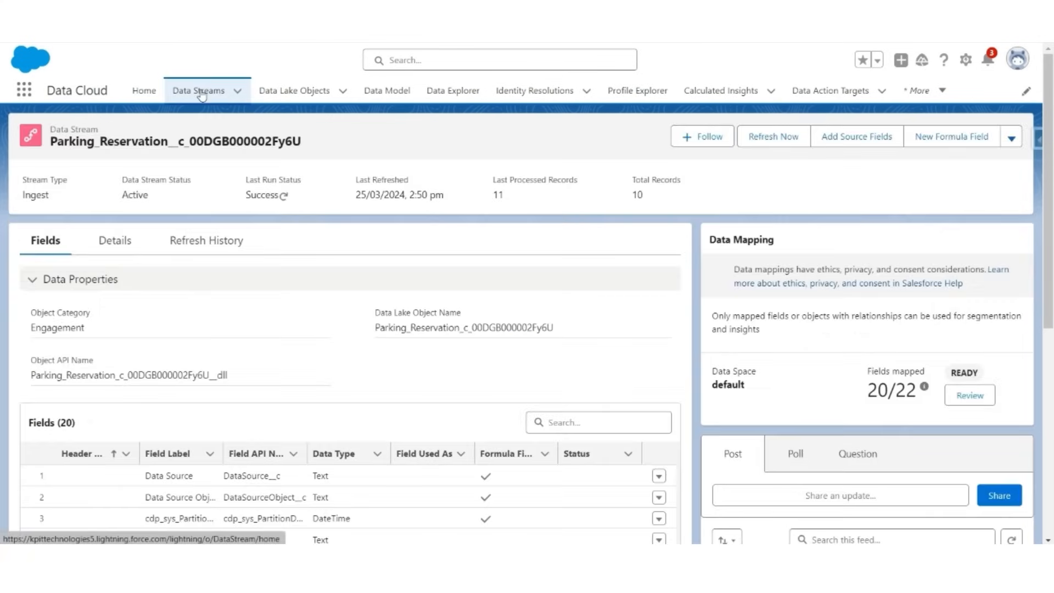
- Start data mapping for the Contact_Identifier data stream from the Data Streams list
click(198, 90)
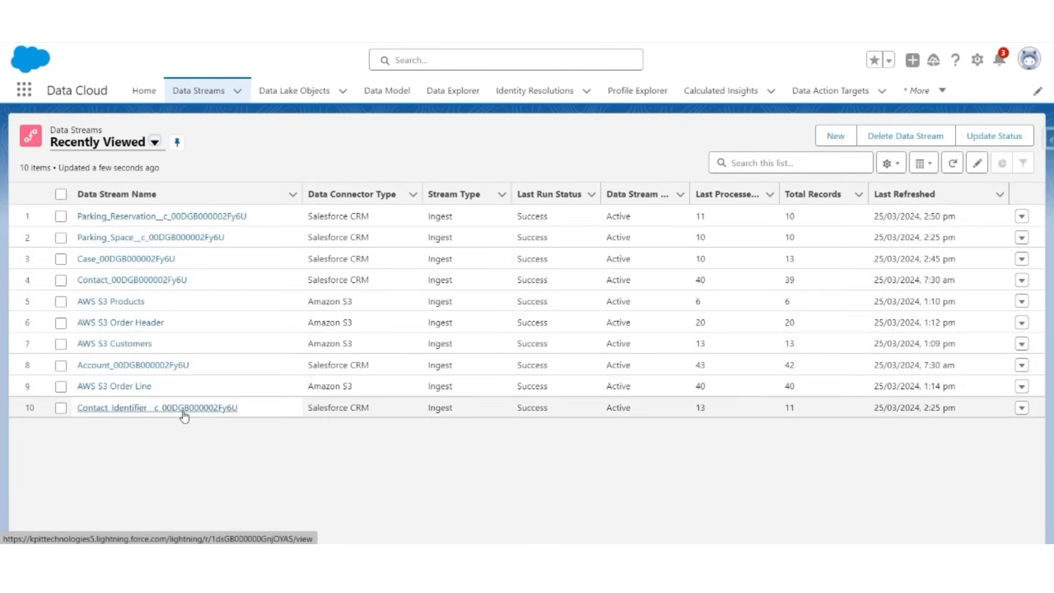
click(128, 407)
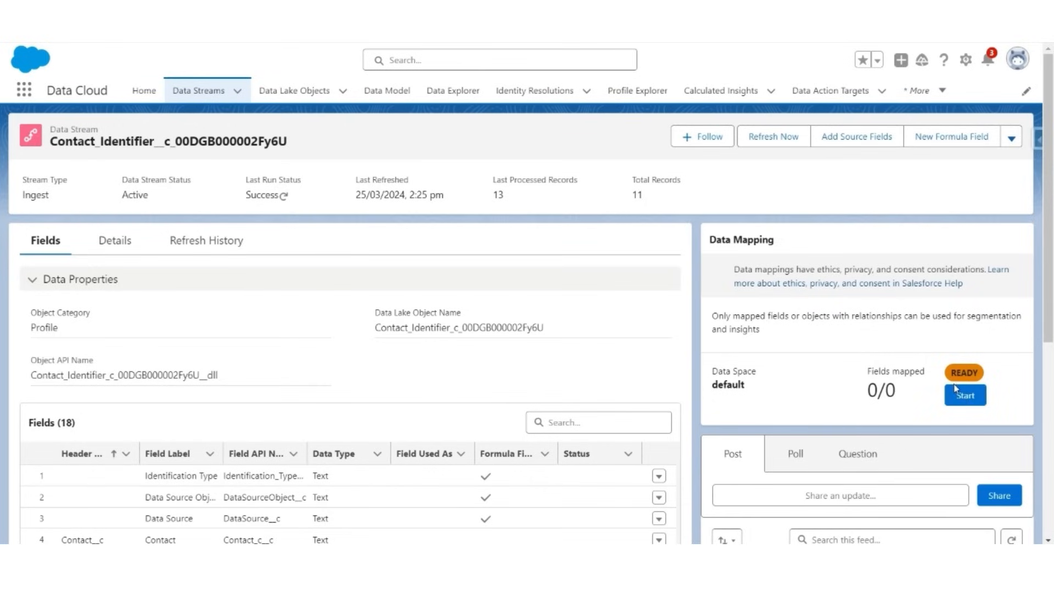
click(964, 394)
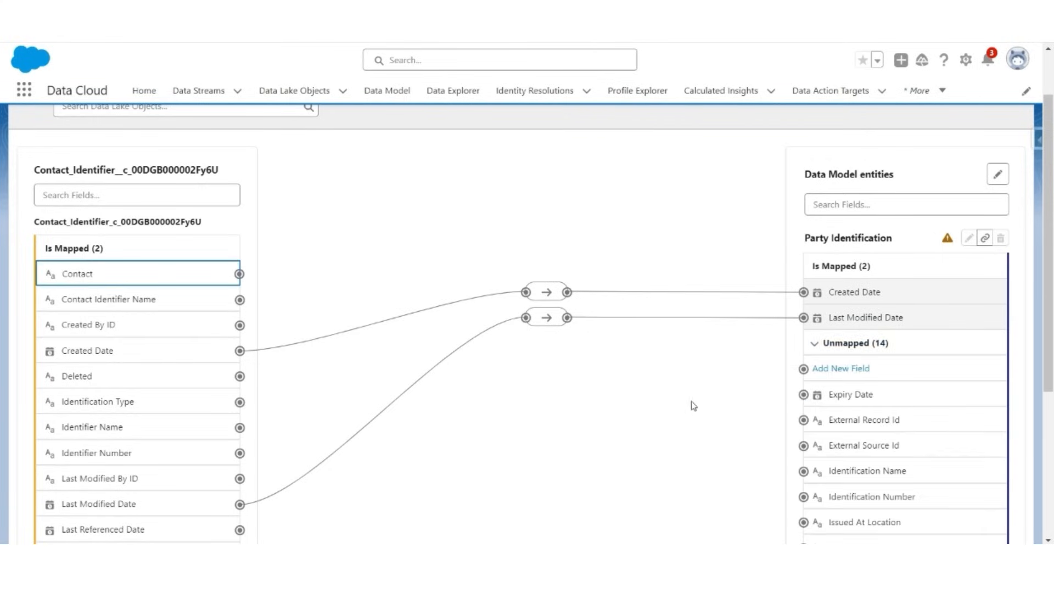
- Connect Identifier Name to Party Identification's Identification Name on the mapping canvas
scroll(down, 3)
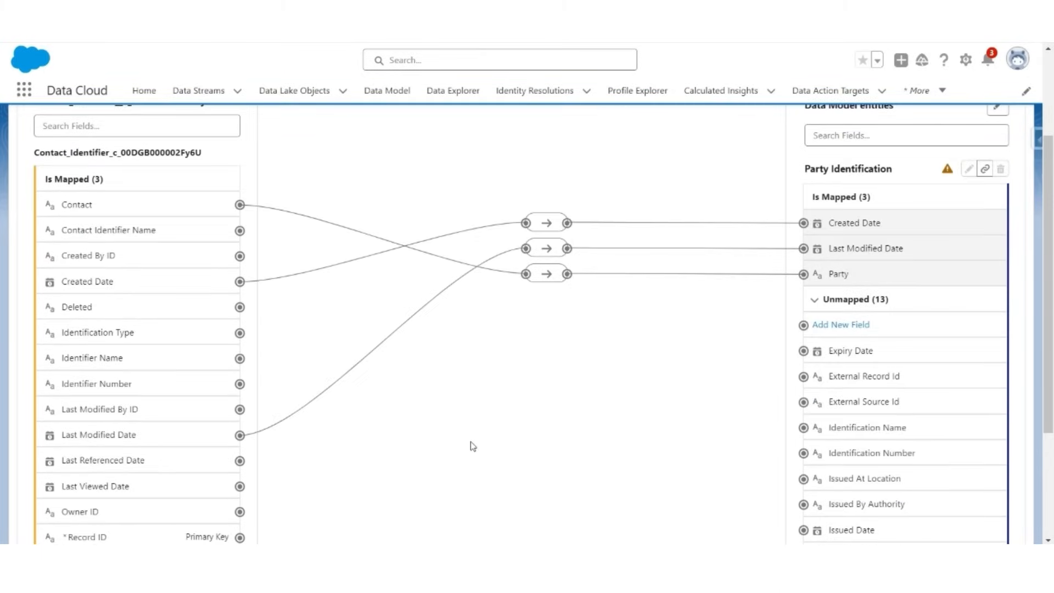
scroll(down, 3)
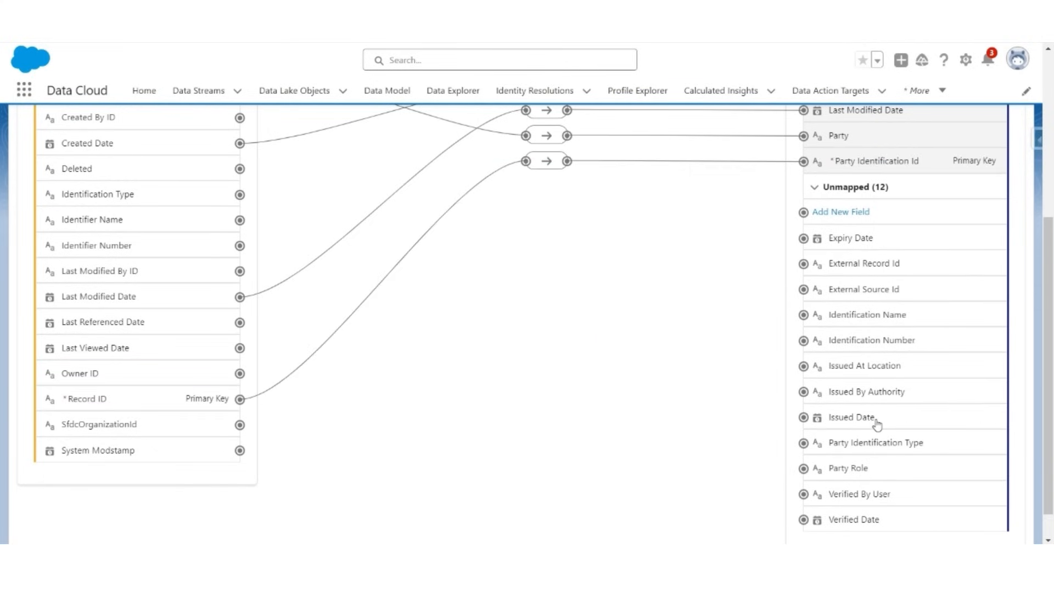
mouse_move(613, 369)
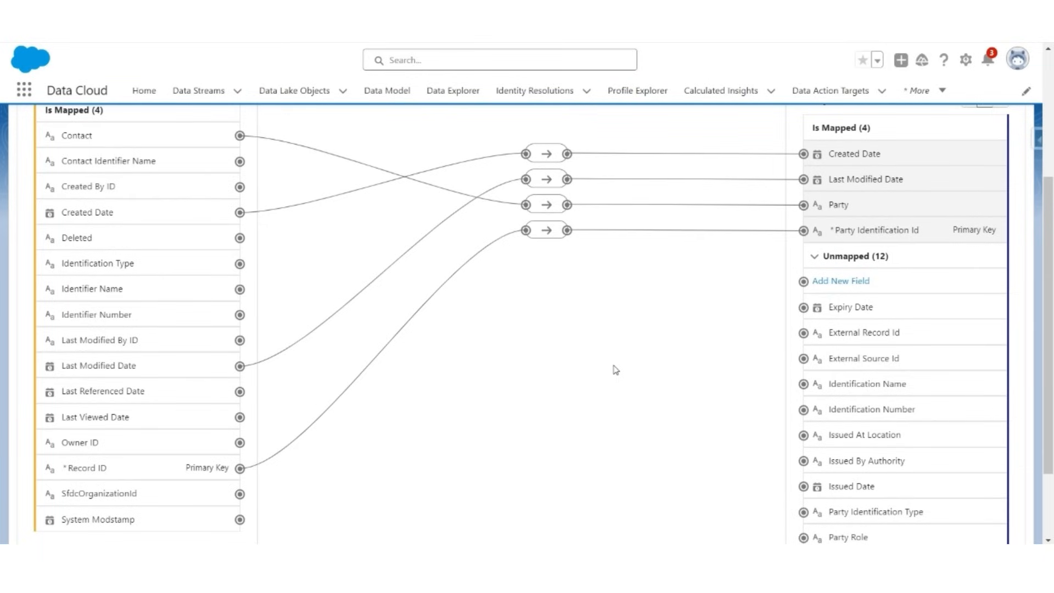
mouse_move(146, 264)
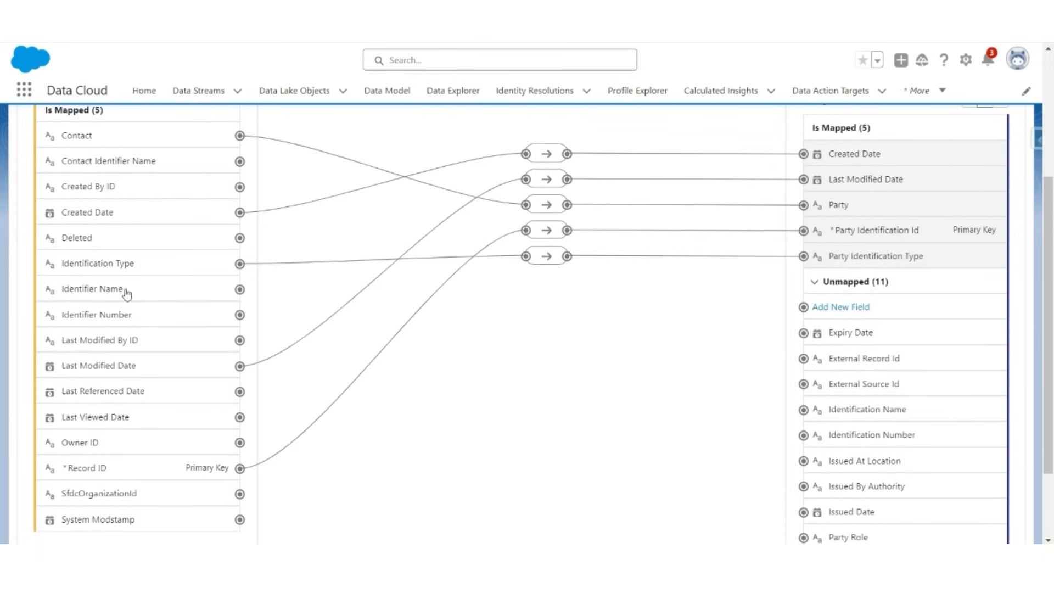
drag(239, 288, 803, 410)
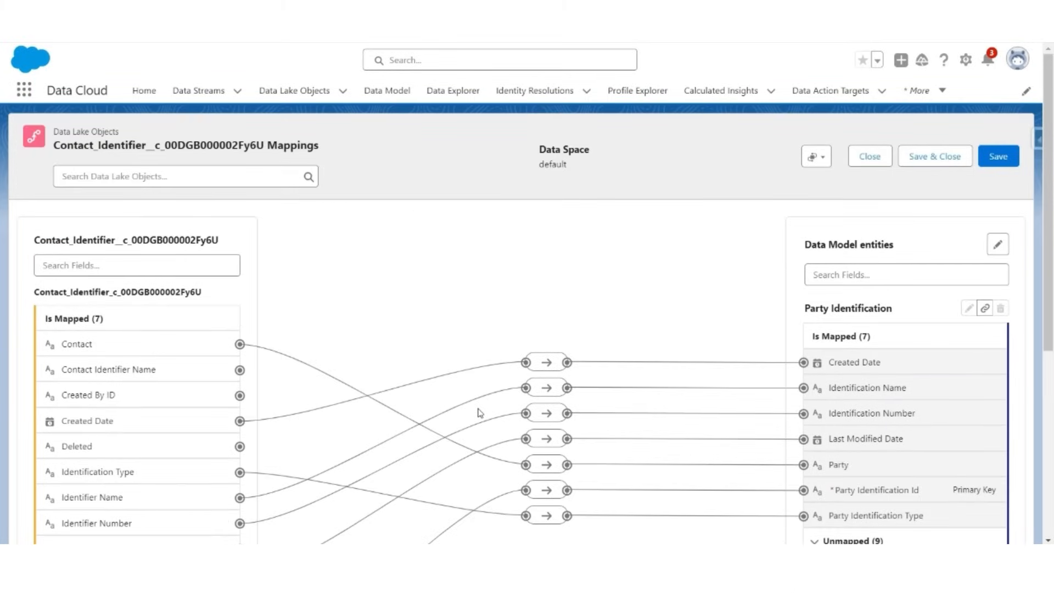
mouse_move(469, 410)
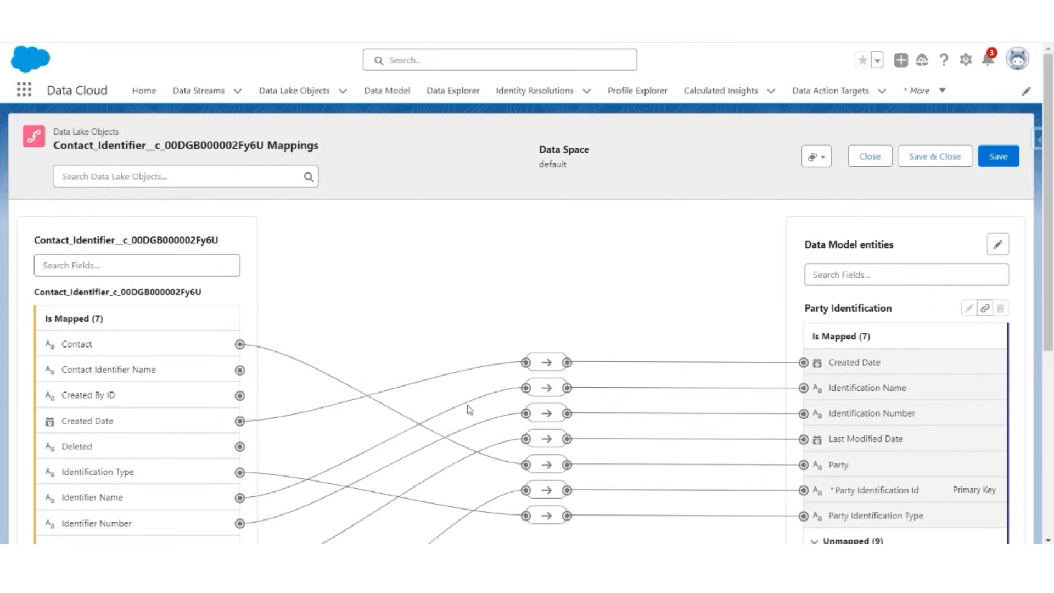
mouse_move(874, 399)
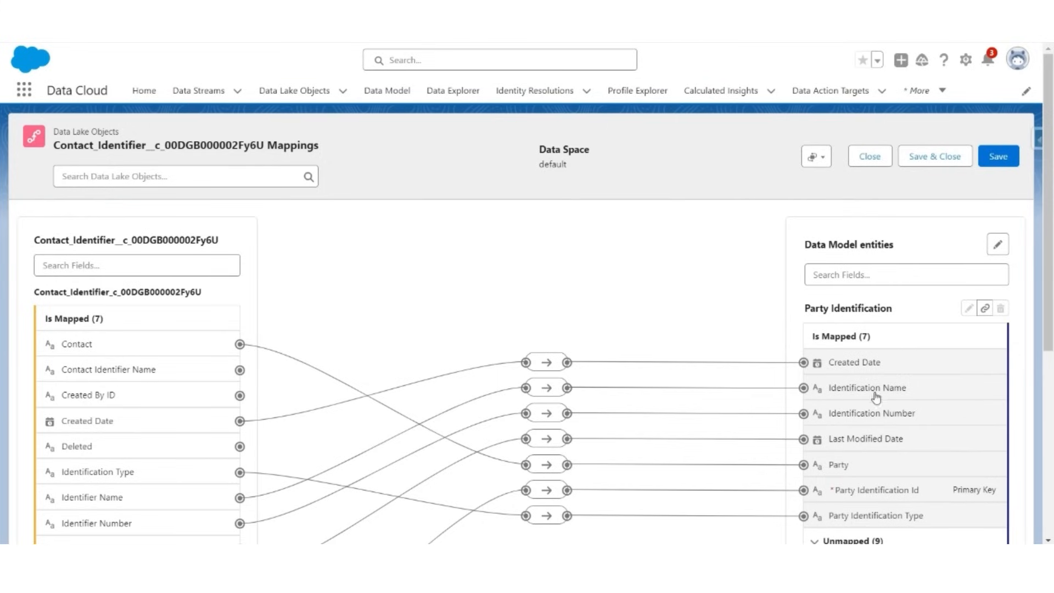
mouse_move(874, 419)
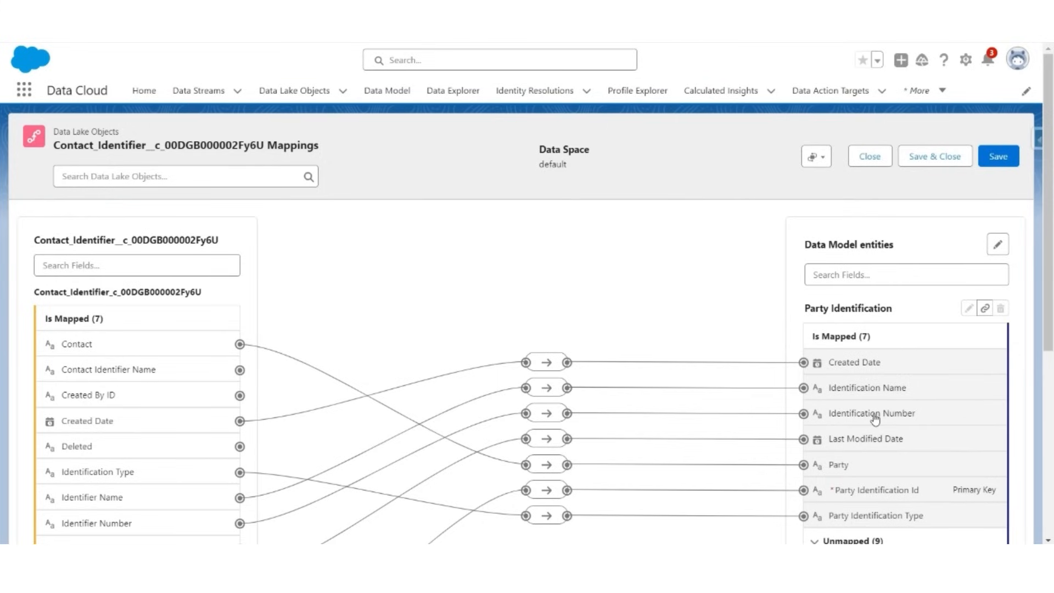
mouse_move(876, 523)
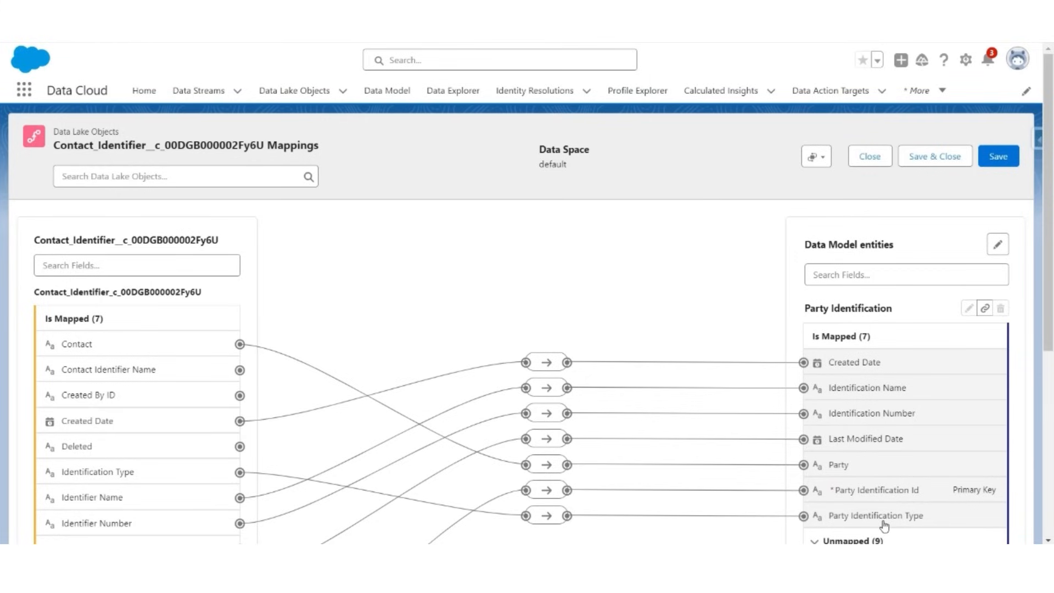
mouse_move(85, 344)
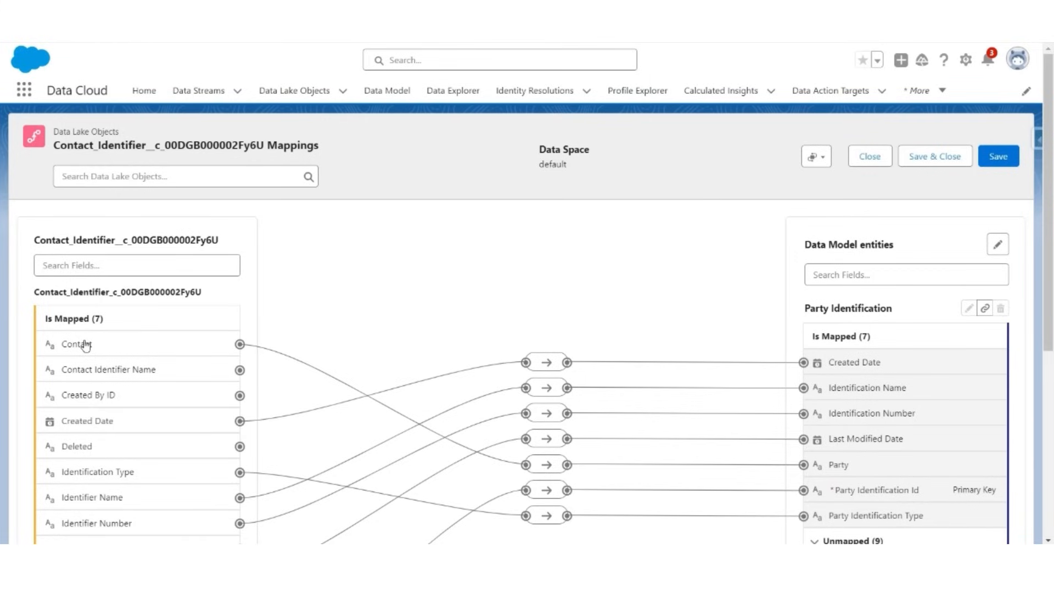
mouse_move(843, 472)
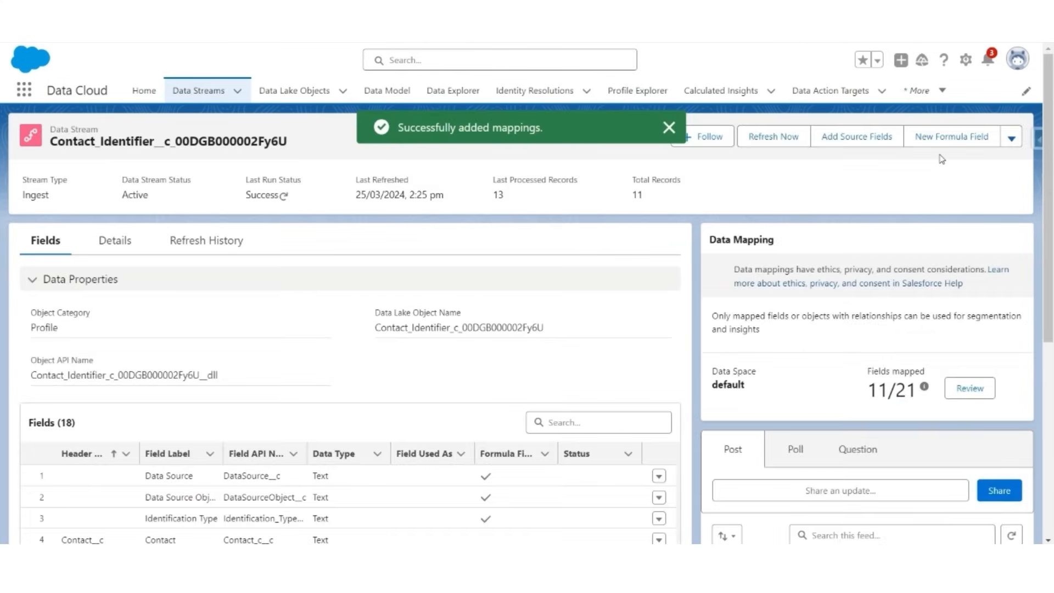
- Save the mappings and view Parking_Reservation_c_00DGB000002Fy6U's Relationships list via Data Model
click(668, 127)
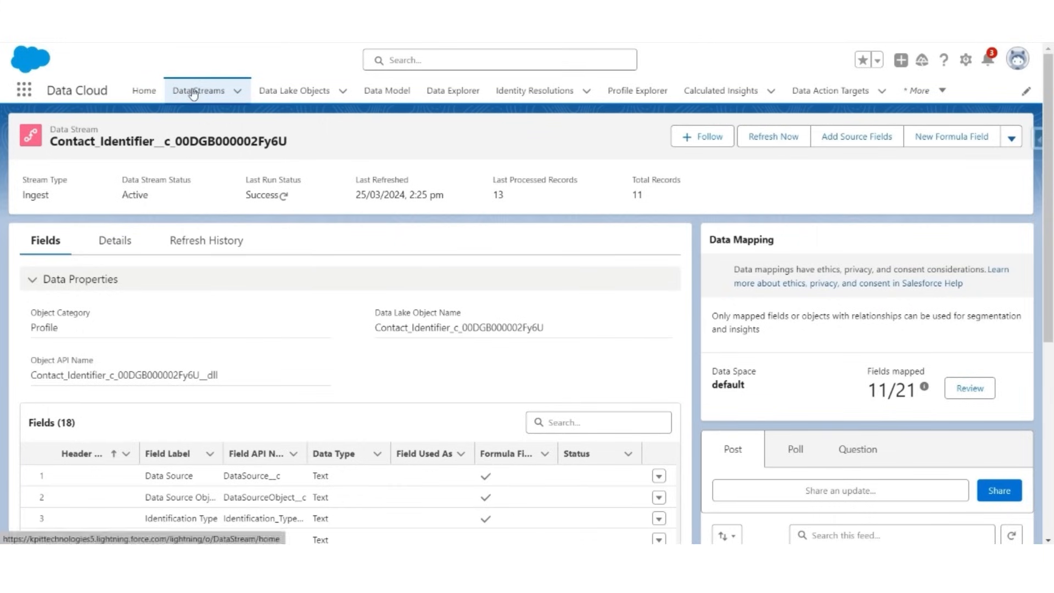
click(198, 90)
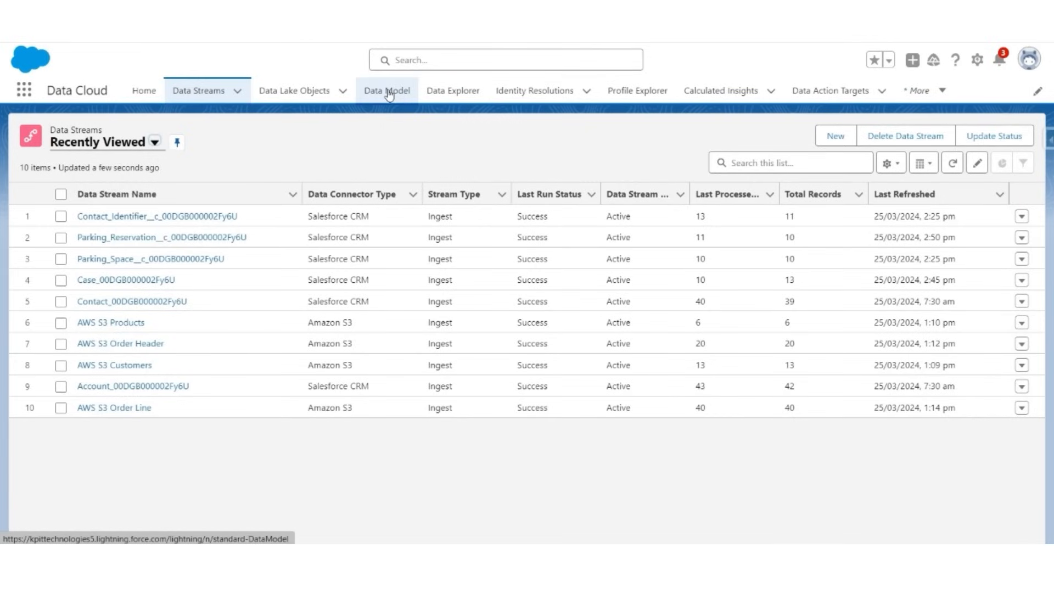
click(387, 90)
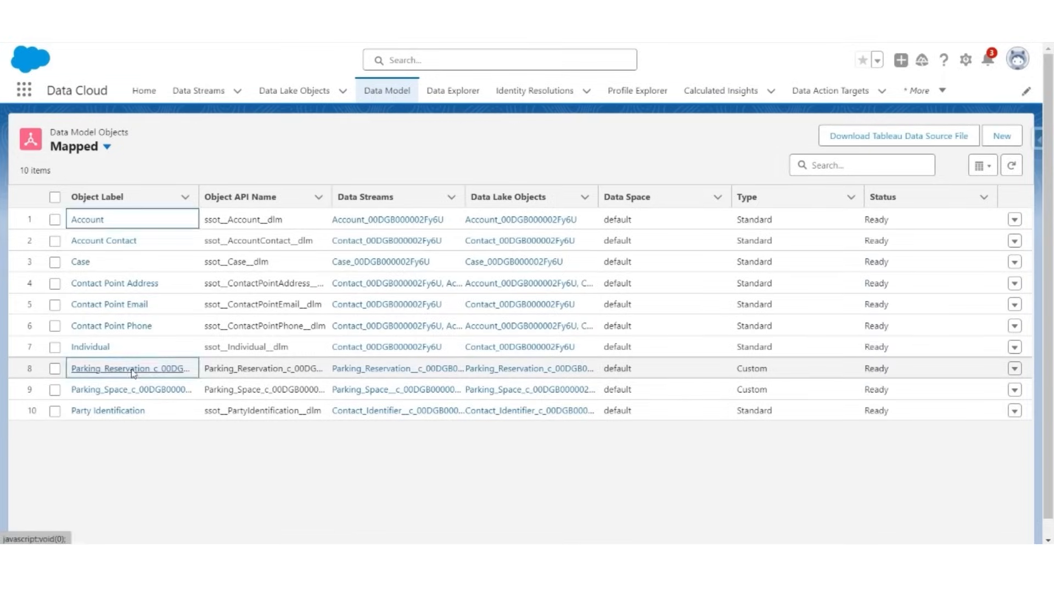
click(128, 369)
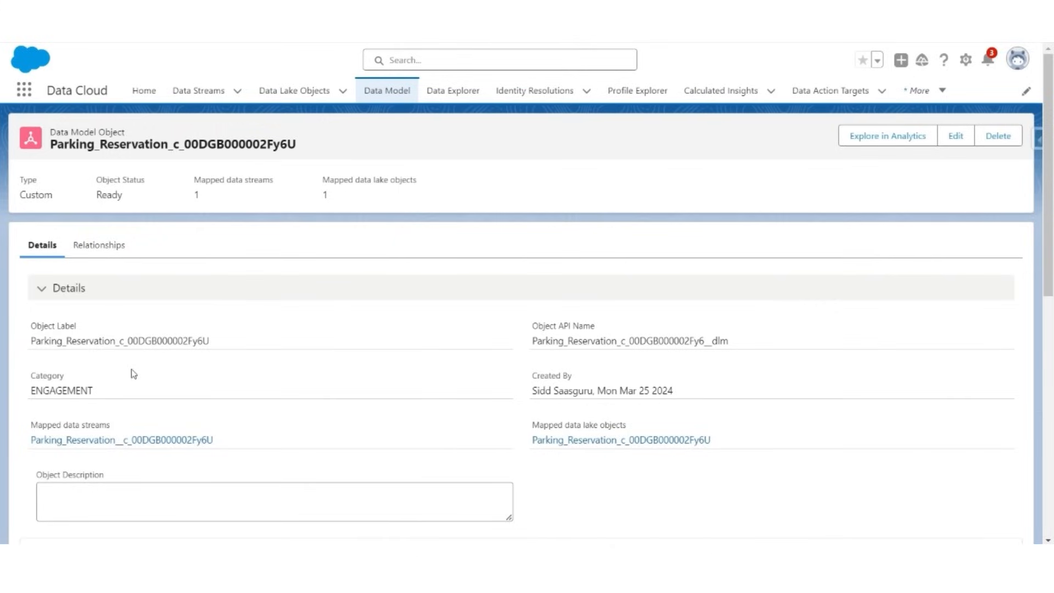
click(98, 245)
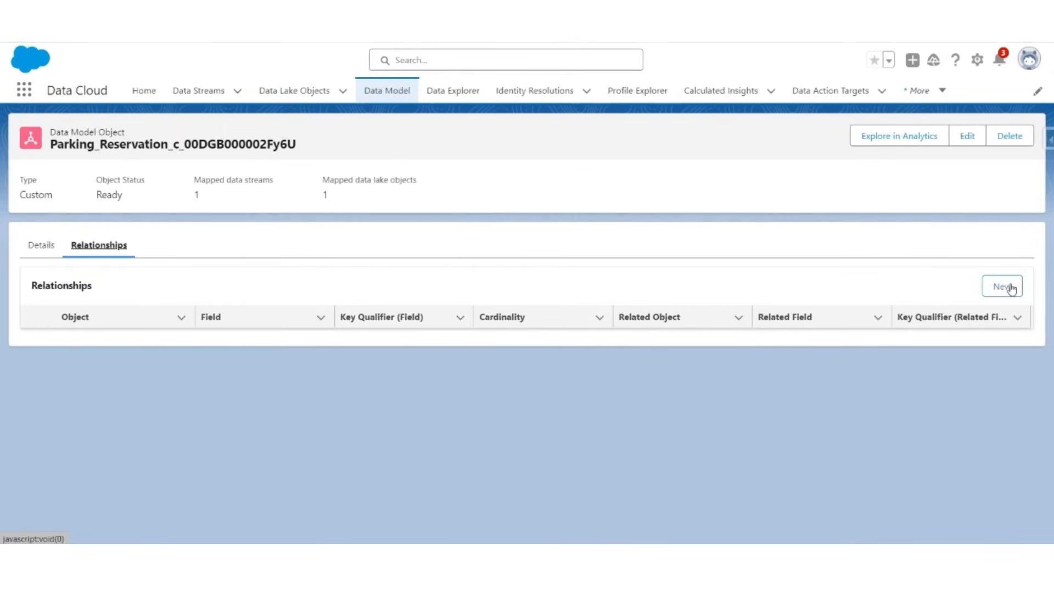
- Start a new relationship on the Parking Space field with N:1 cardinality
click(1001, 287)
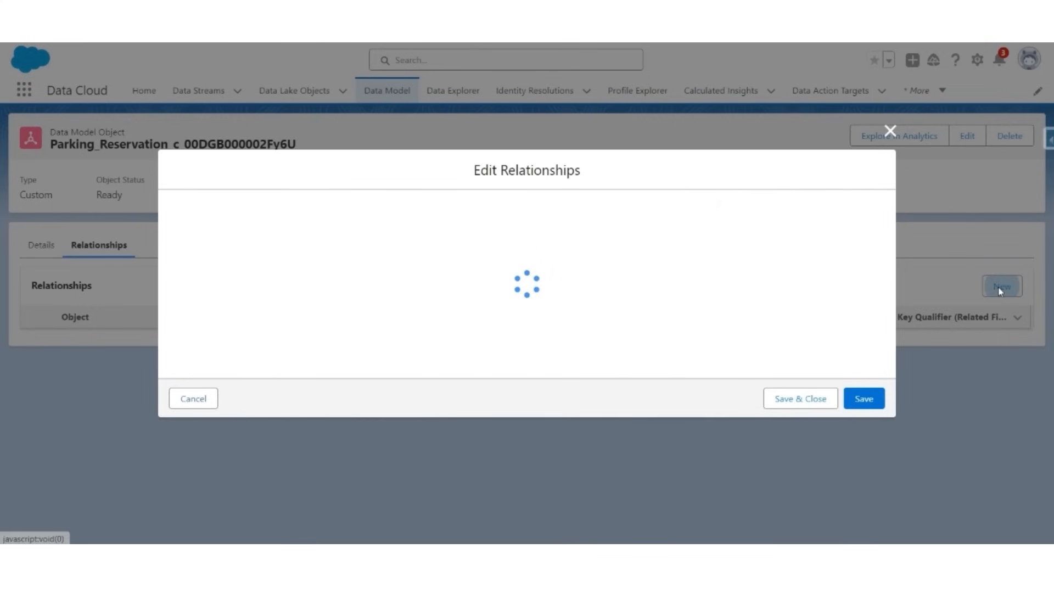
click(347, 268)
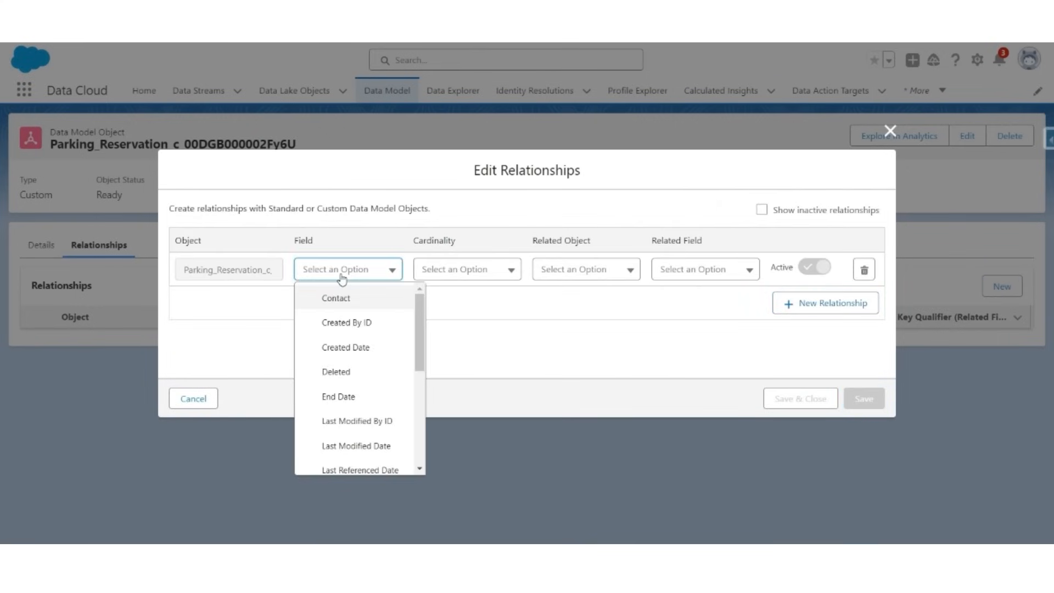
scroll(down, 3)
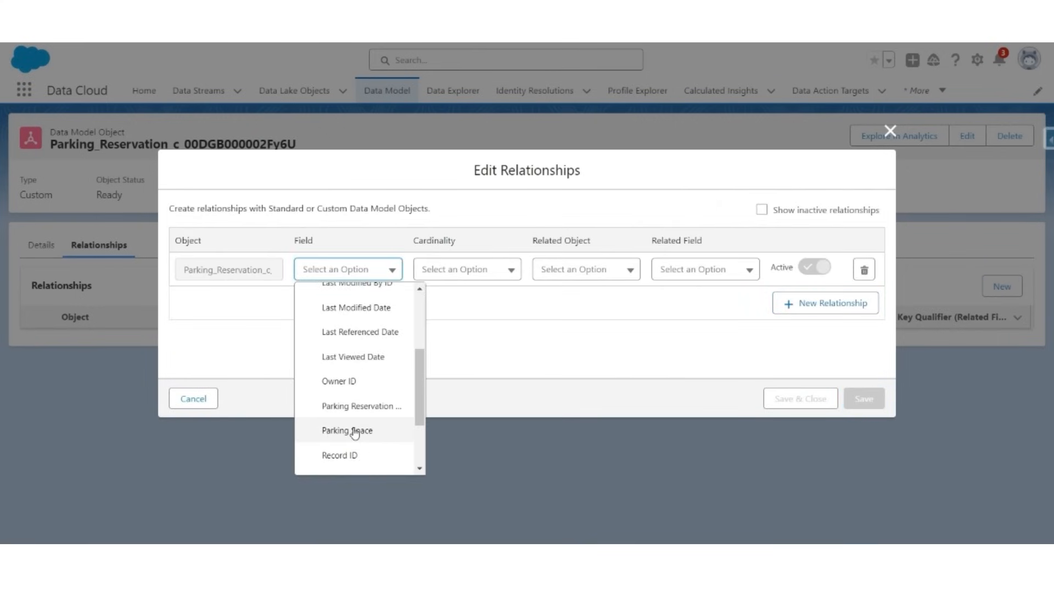
click(347, 430)
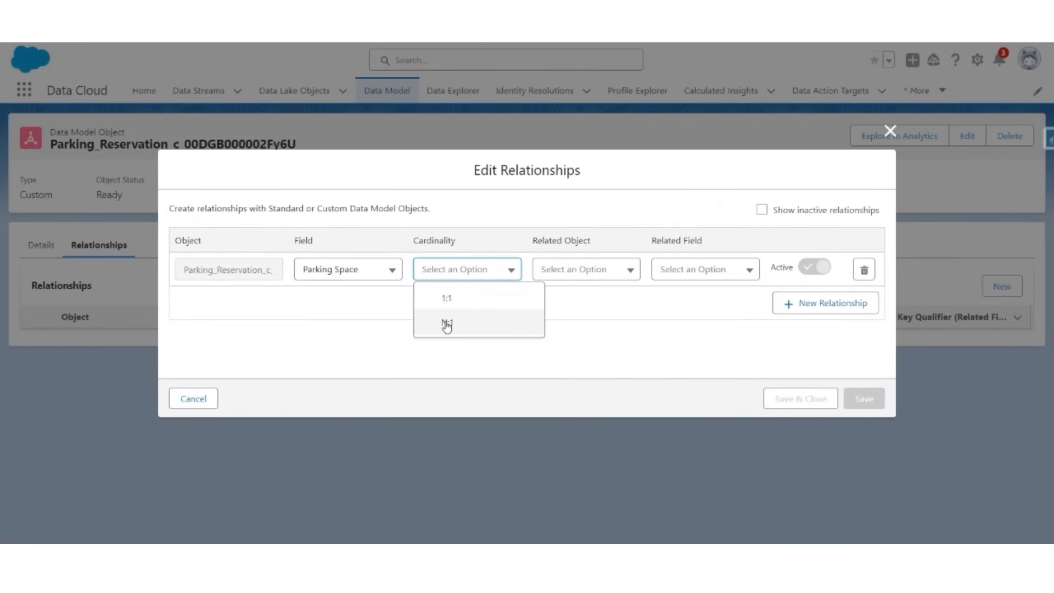
click(448, 323)
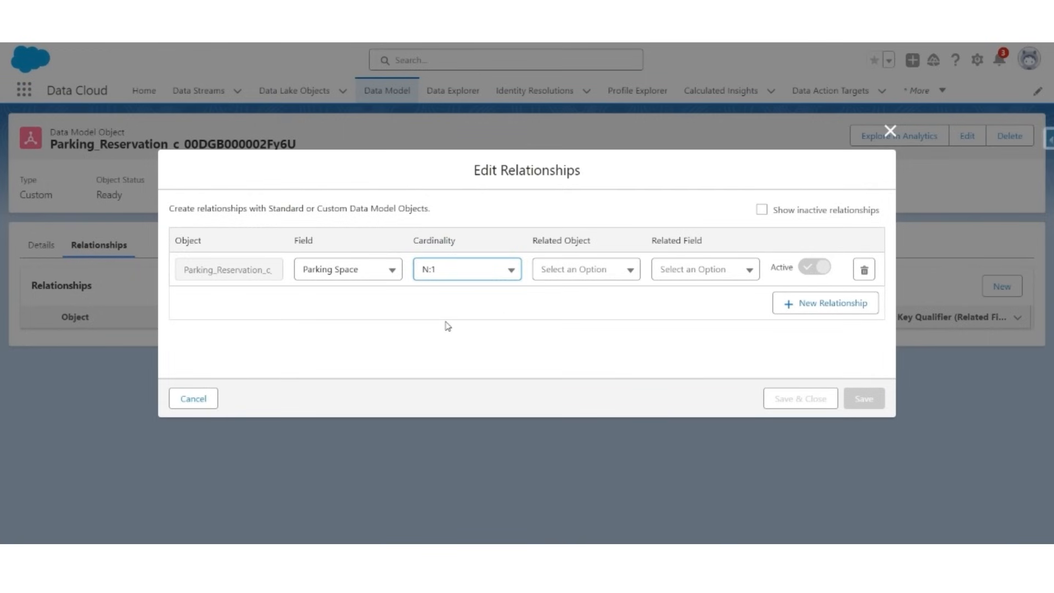
mouse_move(587, 281)
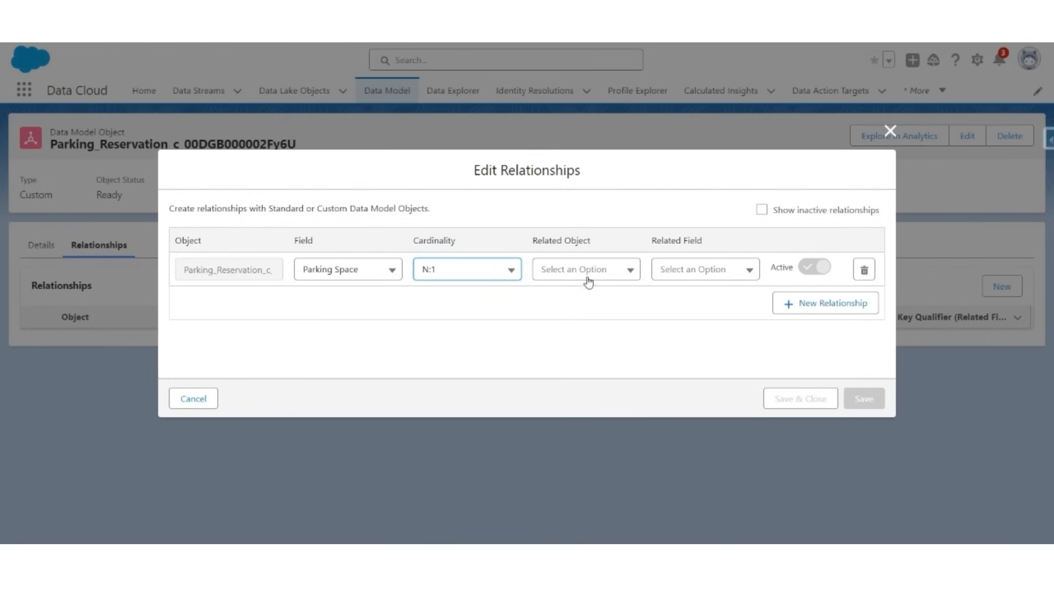
- Relate it to the related object's Record ID field and save the relationship
click(586, 269)
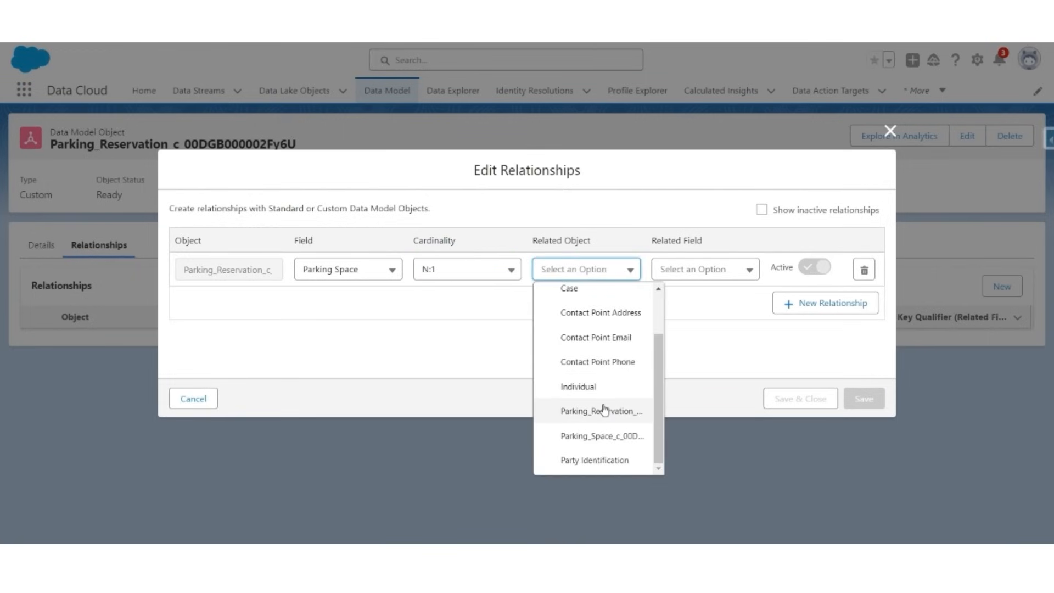
click(601, 410)
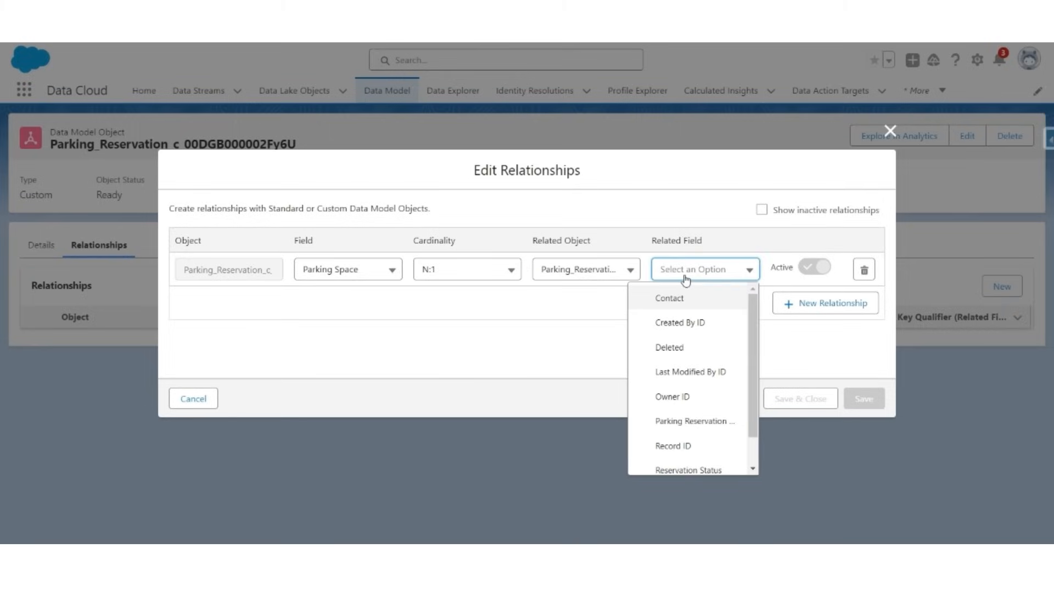
click(672, 445)
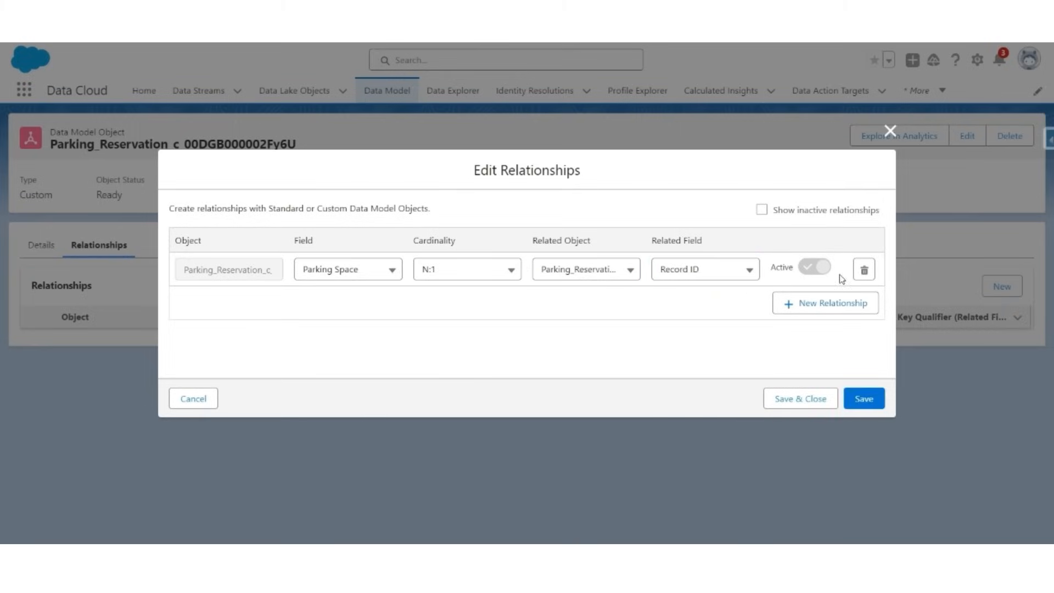
click(800, 399)
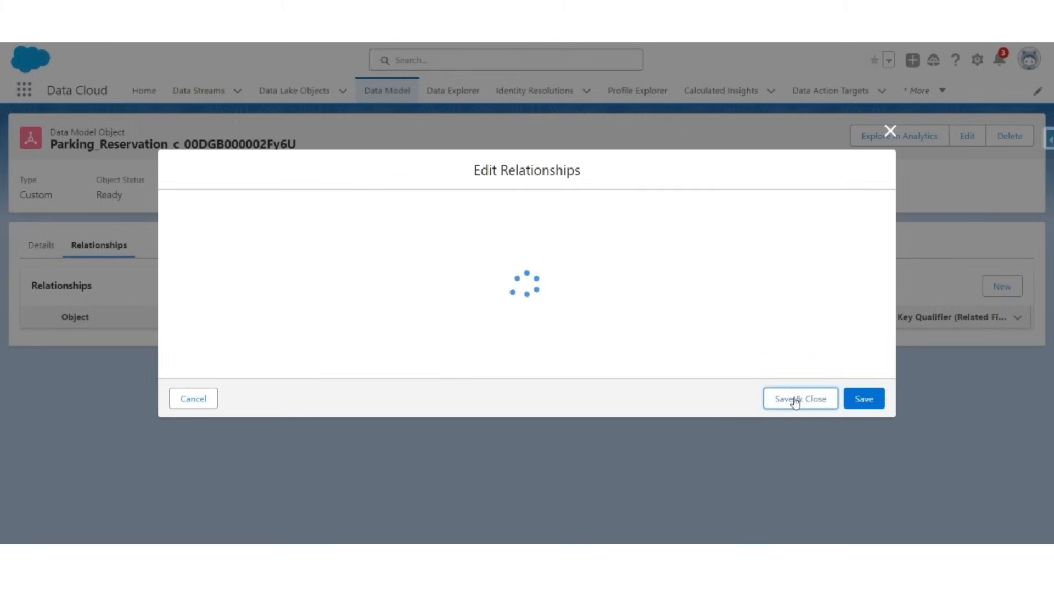
click(799, 398)
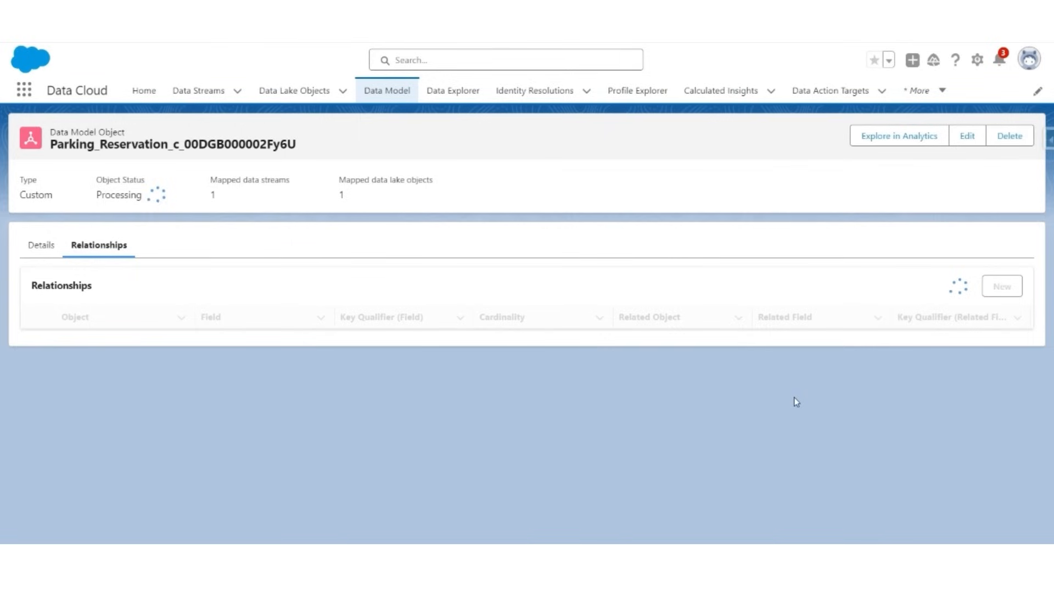